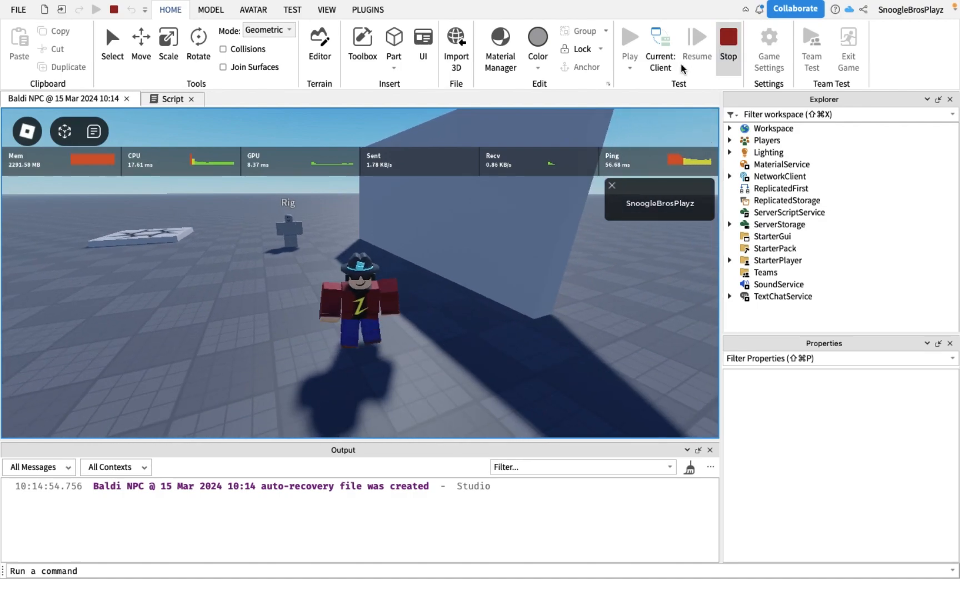
mouse_move(157, 104)
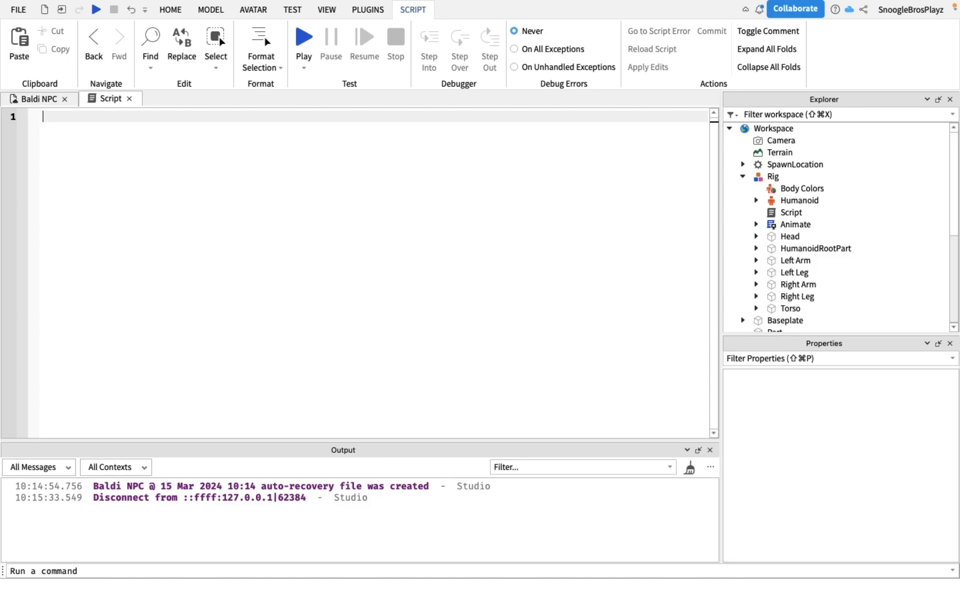
mouse_move(302, 350)
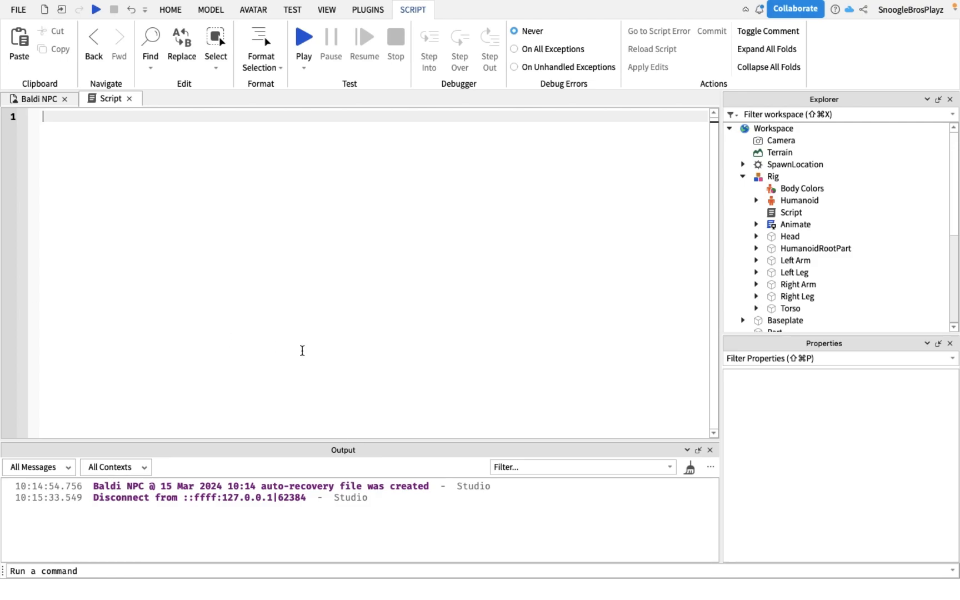
Step: Write the script's first line local stepdelay = 1 and remove the unfinished second line
text(local)
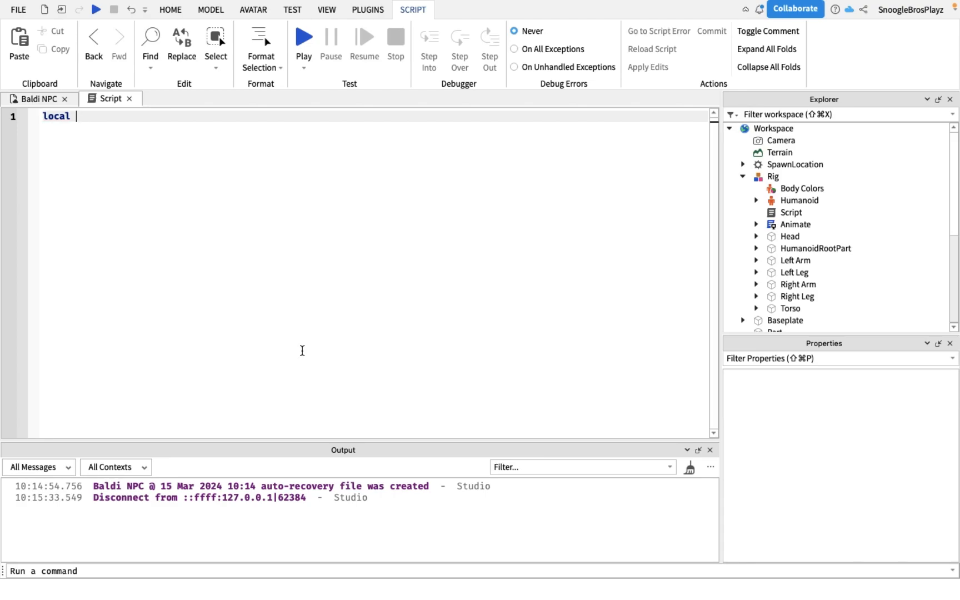
text(stepdelay = 1)
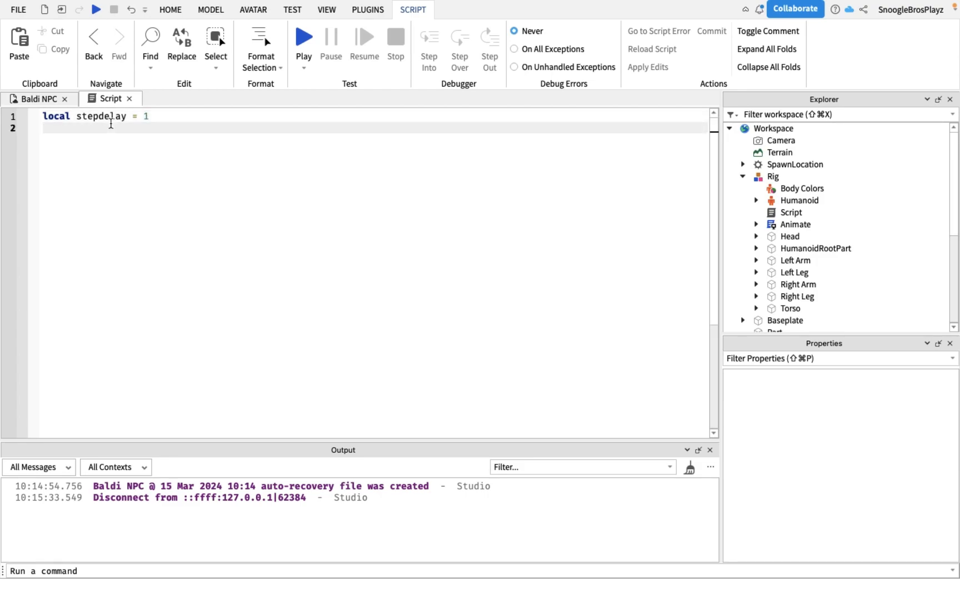
text(local)
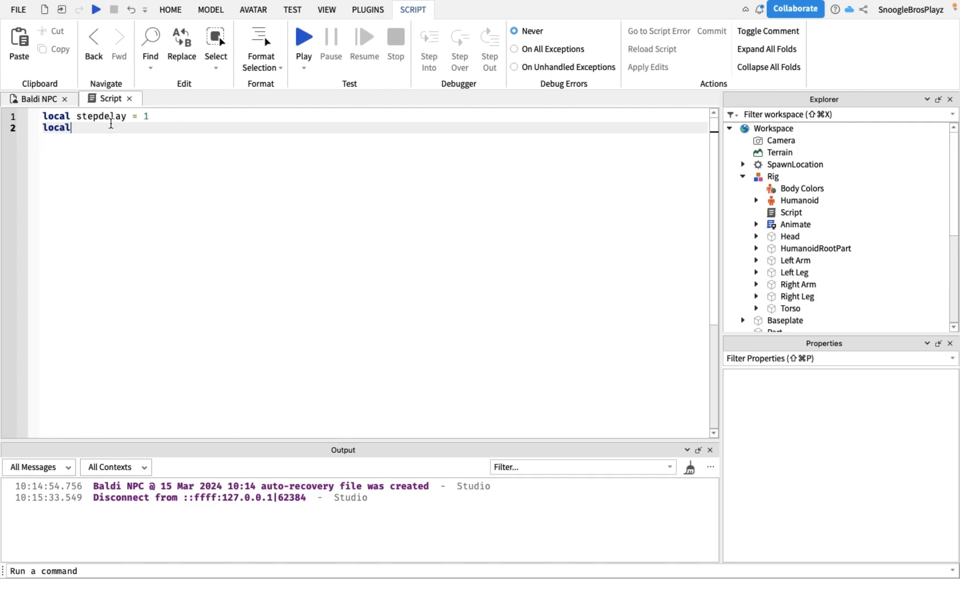
key(Backspace)
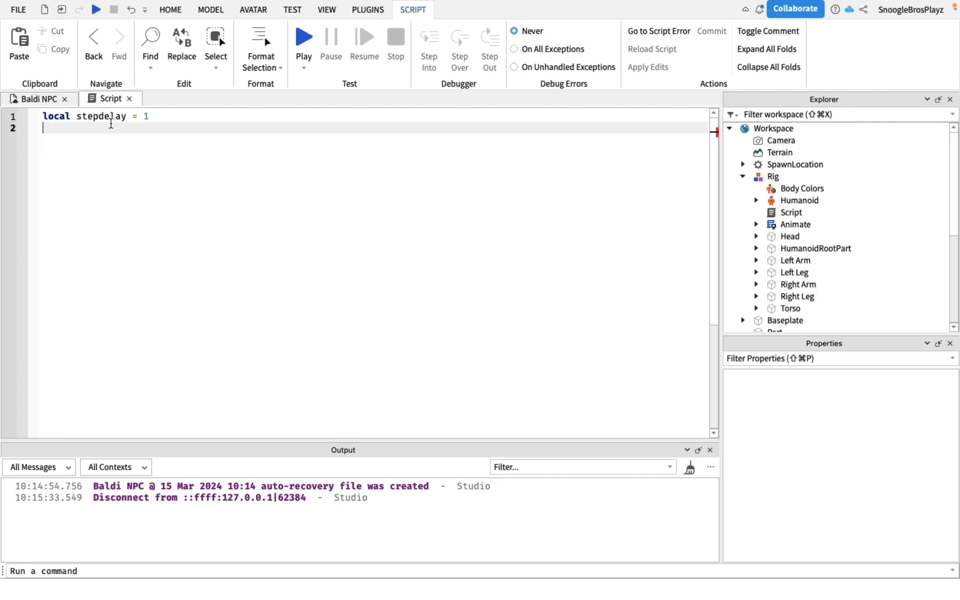
Step: Select the Rig's Humanoid and look through its properties
click(799, 200)
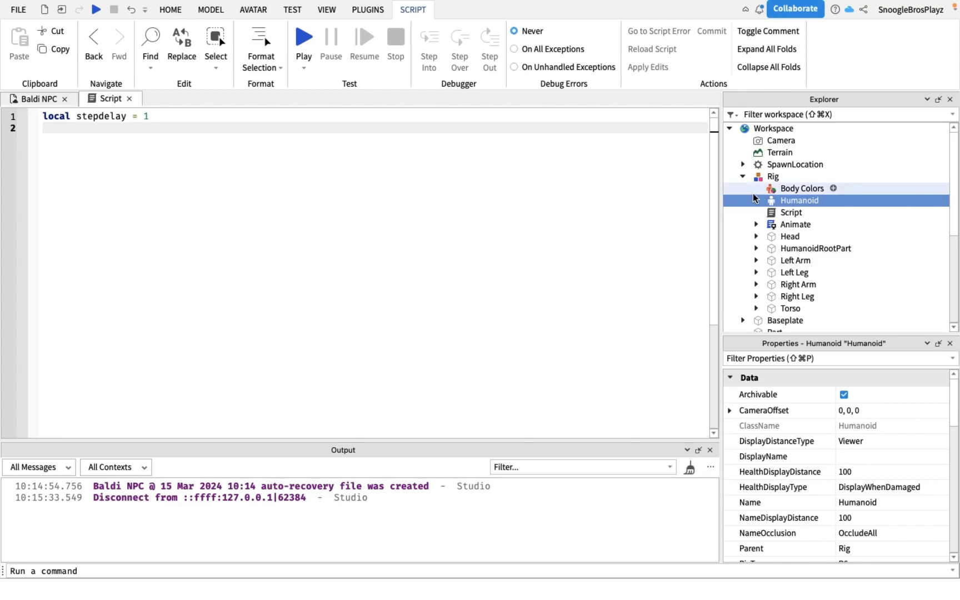
scroll(down, 3)
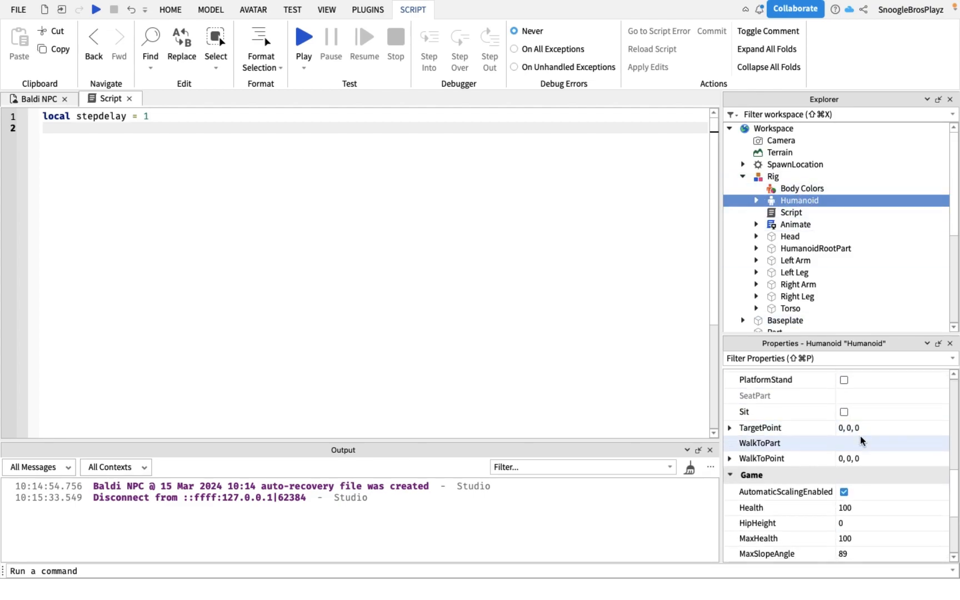
scroll(down, 3)
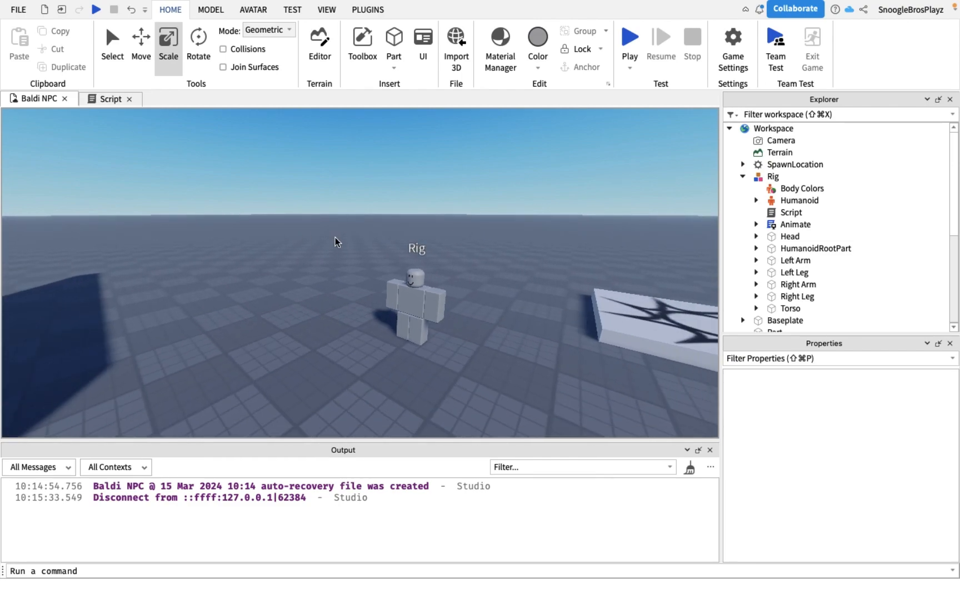
Step: Select the Rig in the scene and open its Script for editing
click(416, 306)
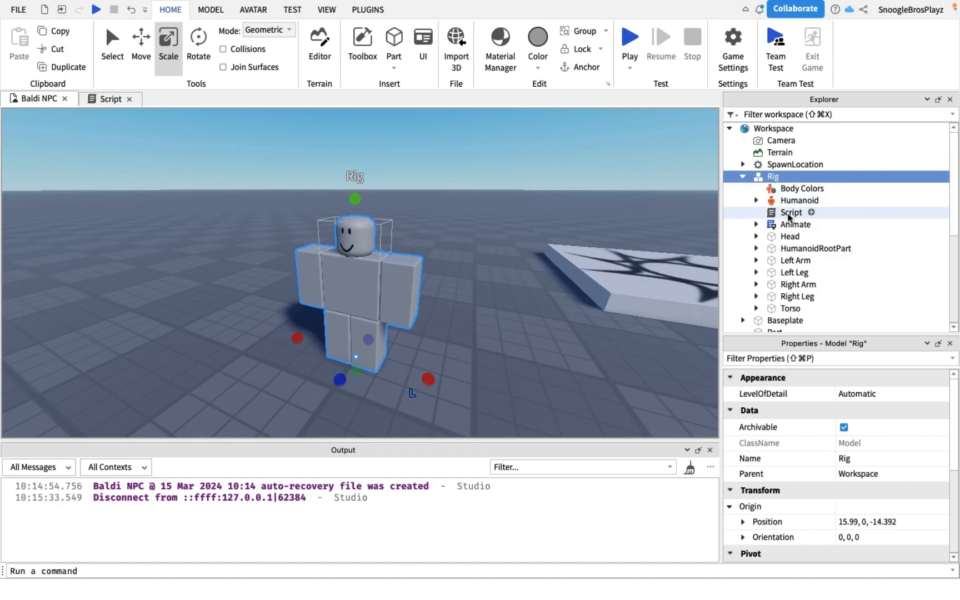
click(791, 213)
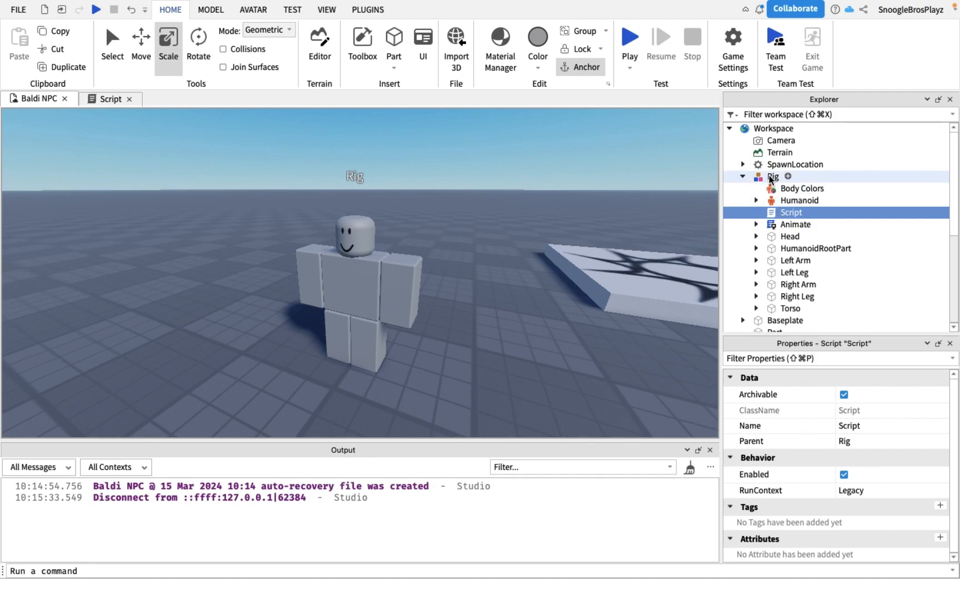
mouse_move(780, 179)
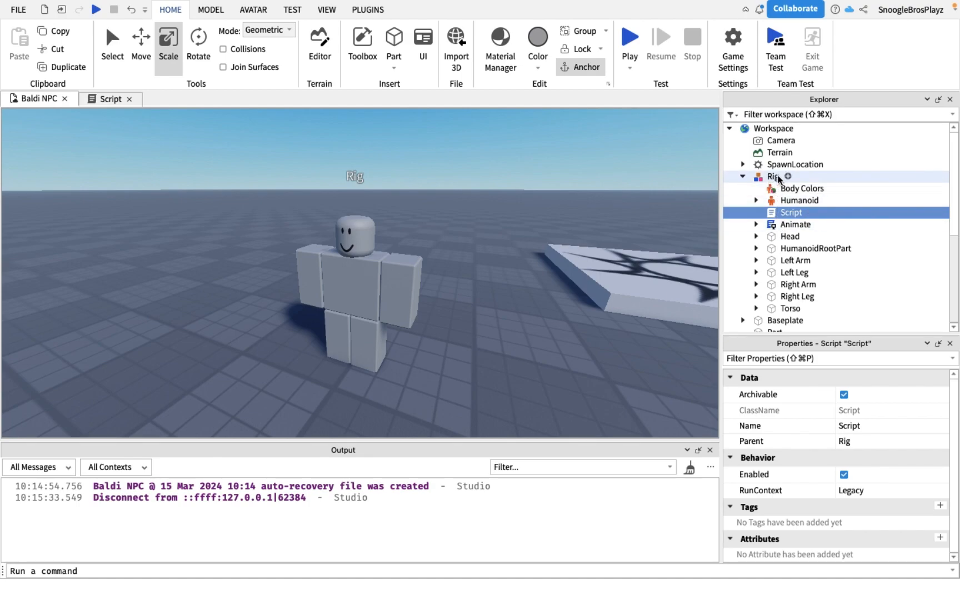
double_click(790, 212)
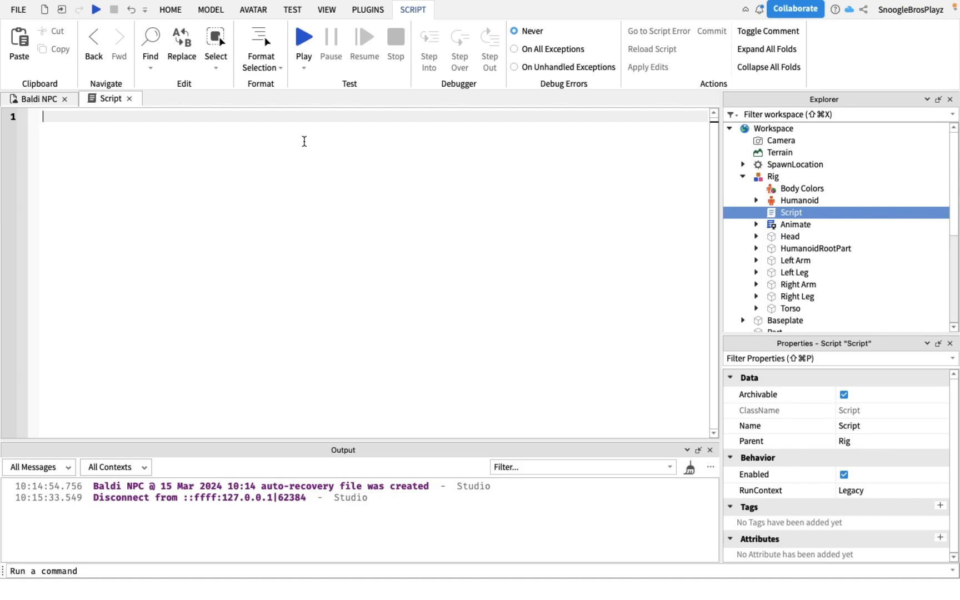
Step: Retype local stepdelay = 1 as the first line of the blank script
text(local)
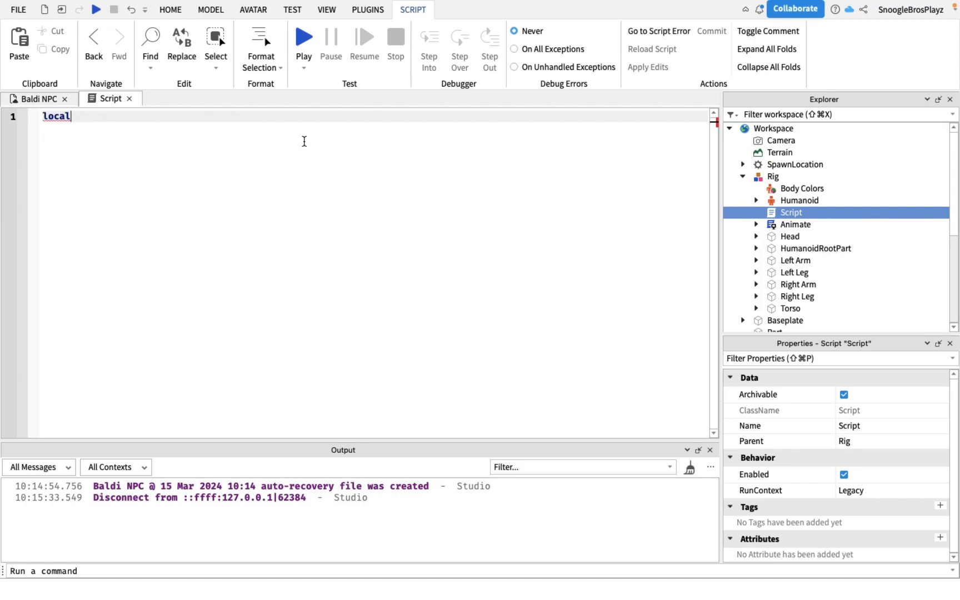
text(st)
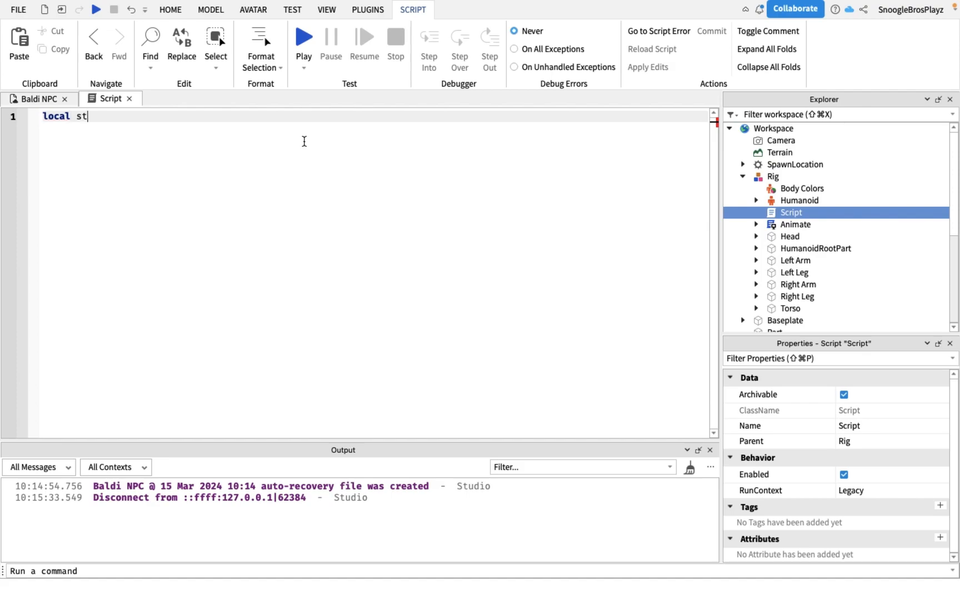
text(epdelay =)
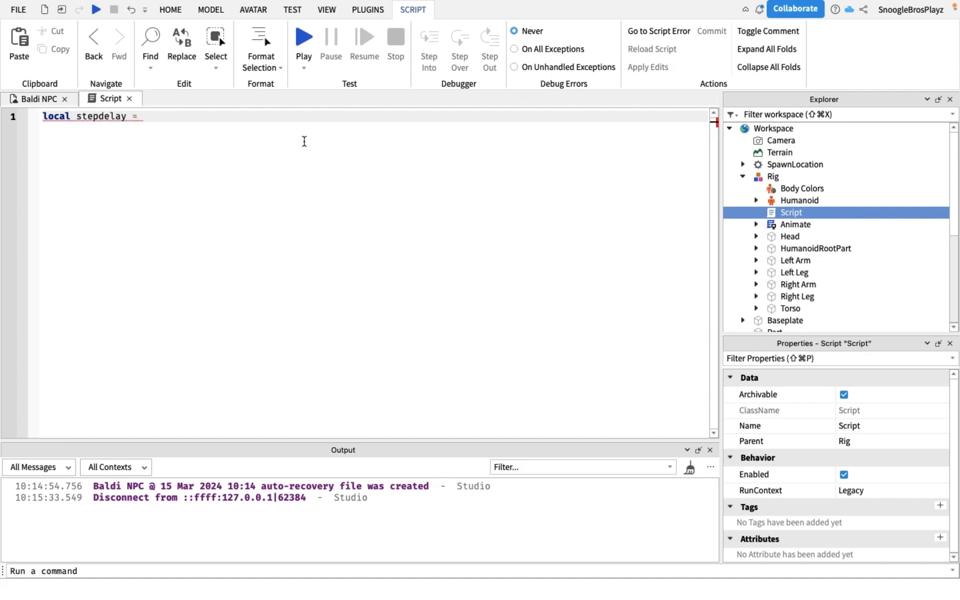
text(1)
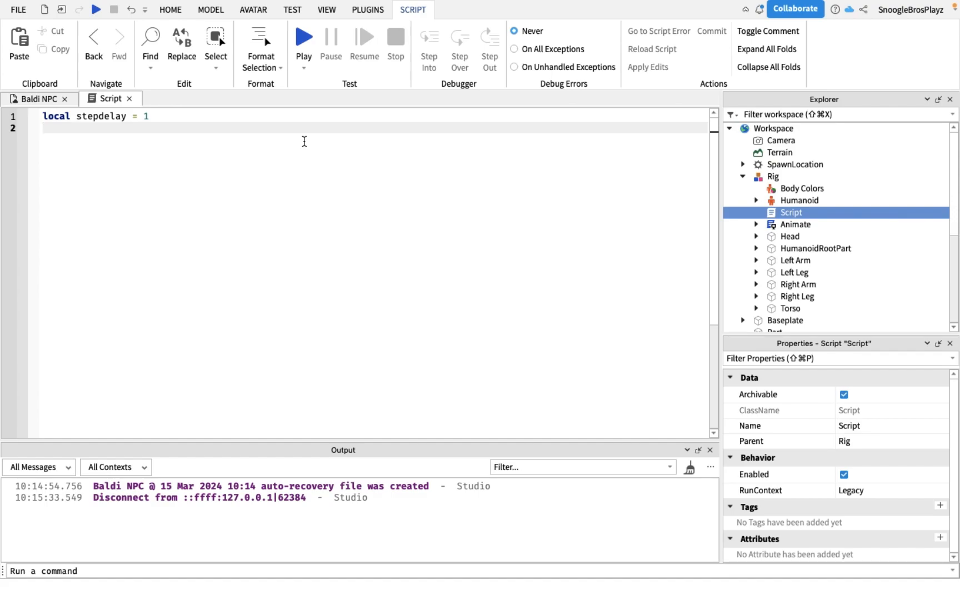
mouse_move(798, 200)
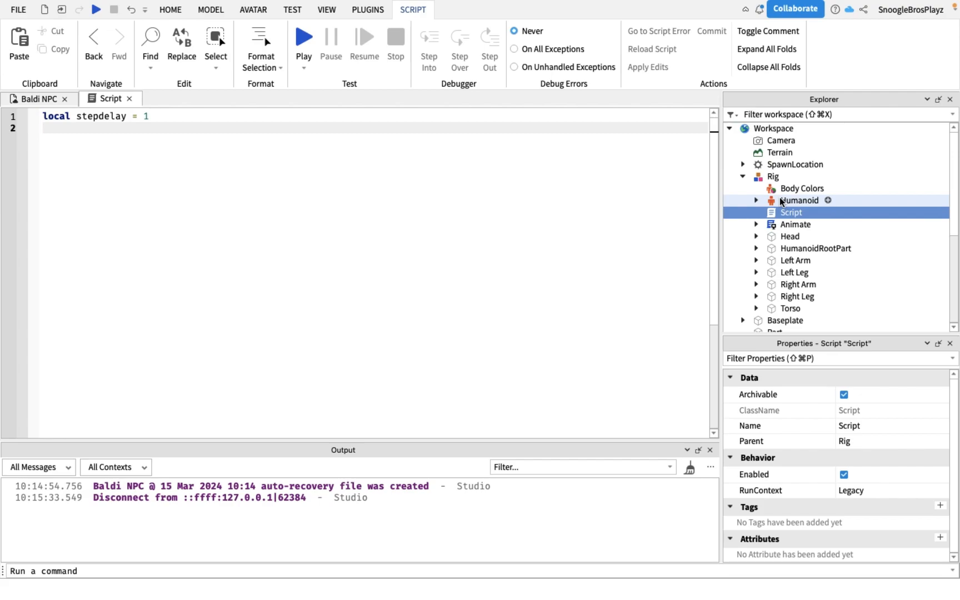
Step: Set the Rig Humanoid's WalkSpeed to 100
click(799, 200)
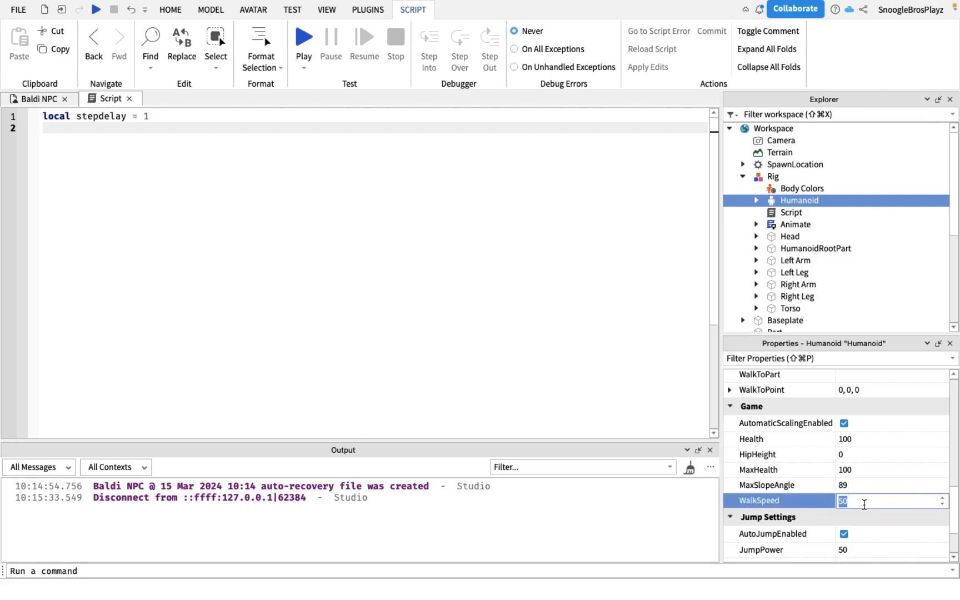
text(100)
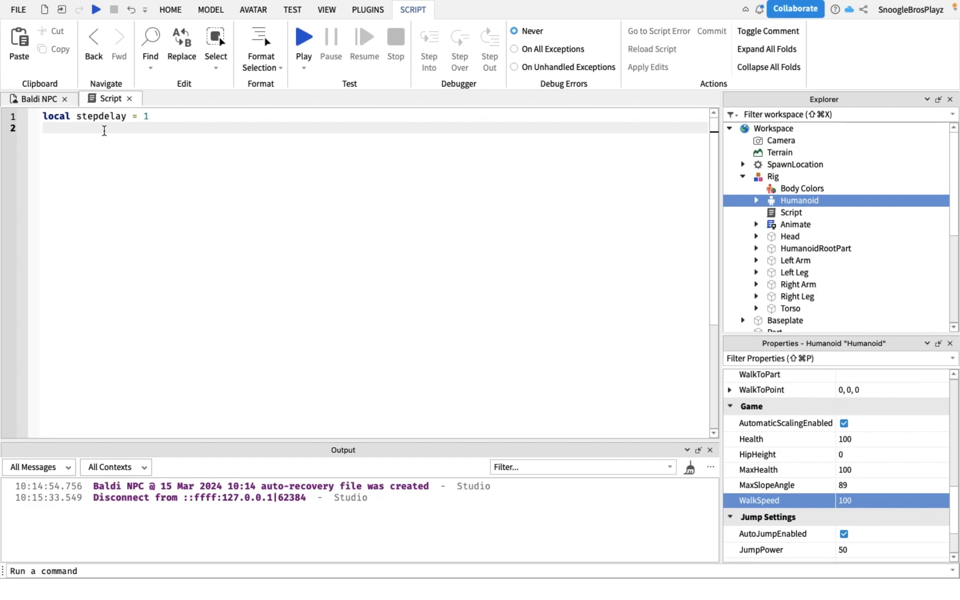
Step: Add local steplength = 6 to the script and start a new line
text(local ste)
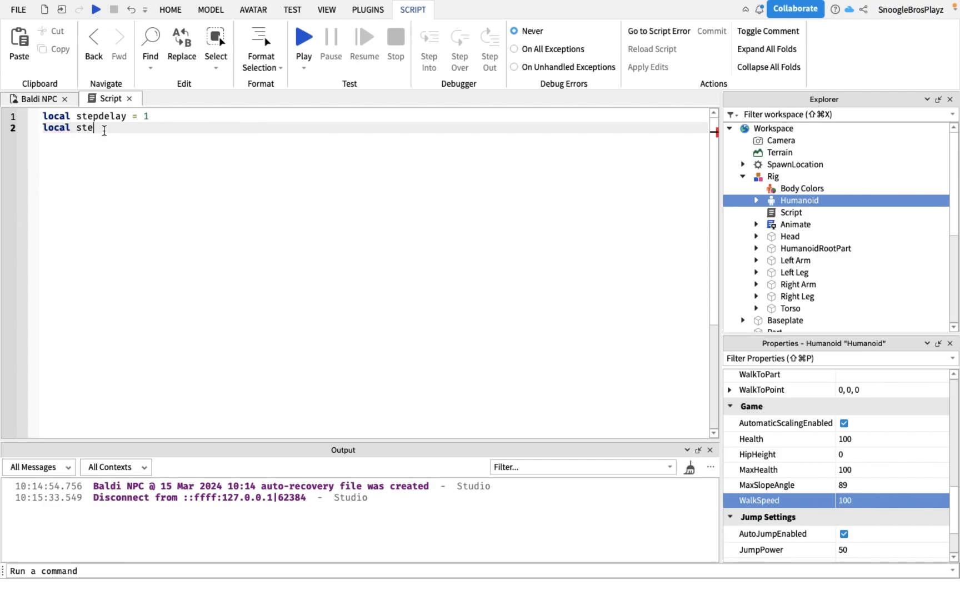
text(plength = 6)
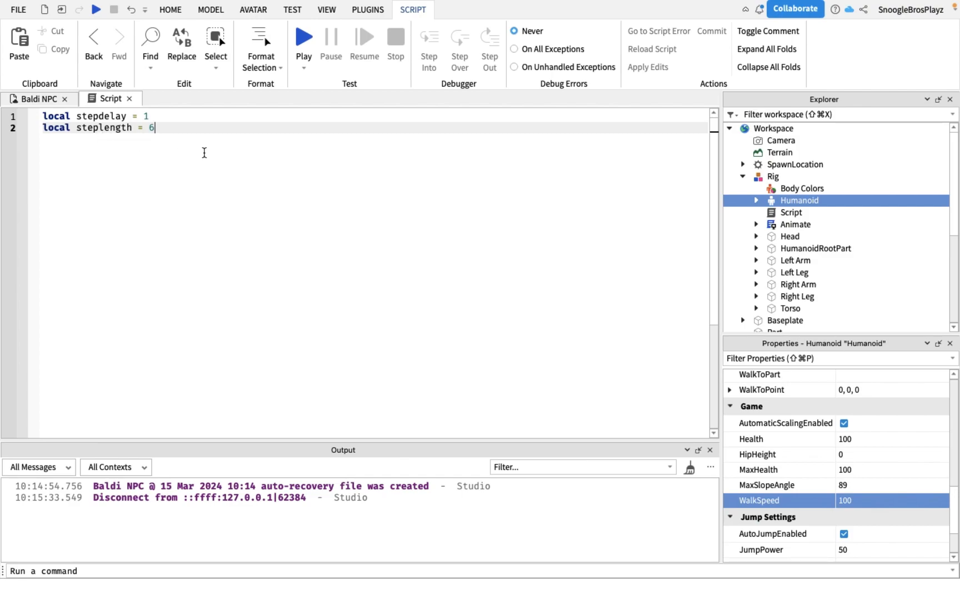
key(enter)
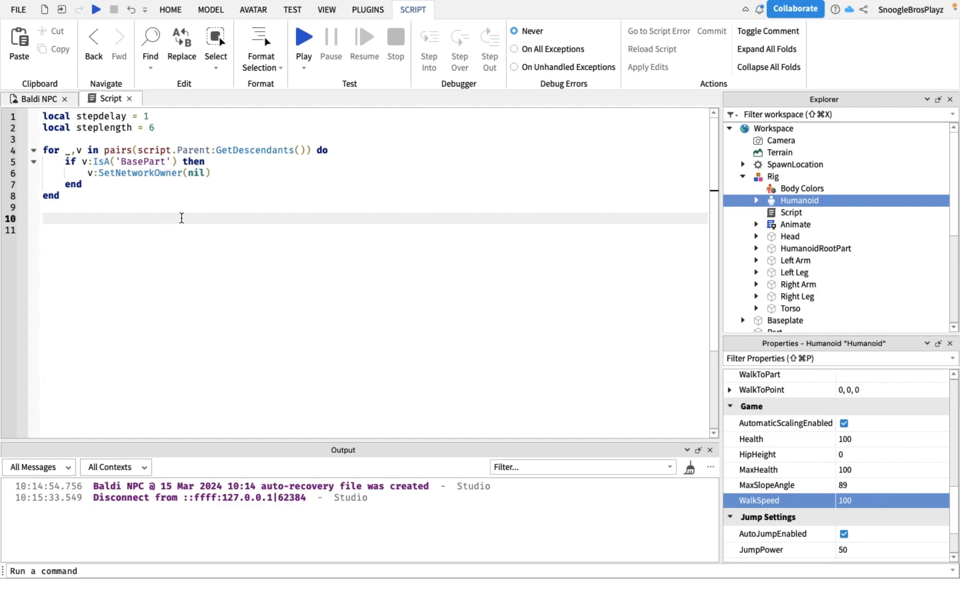
Step: Begin a rootpart variable declaration below the network-owner loop
text(local rootpart =)
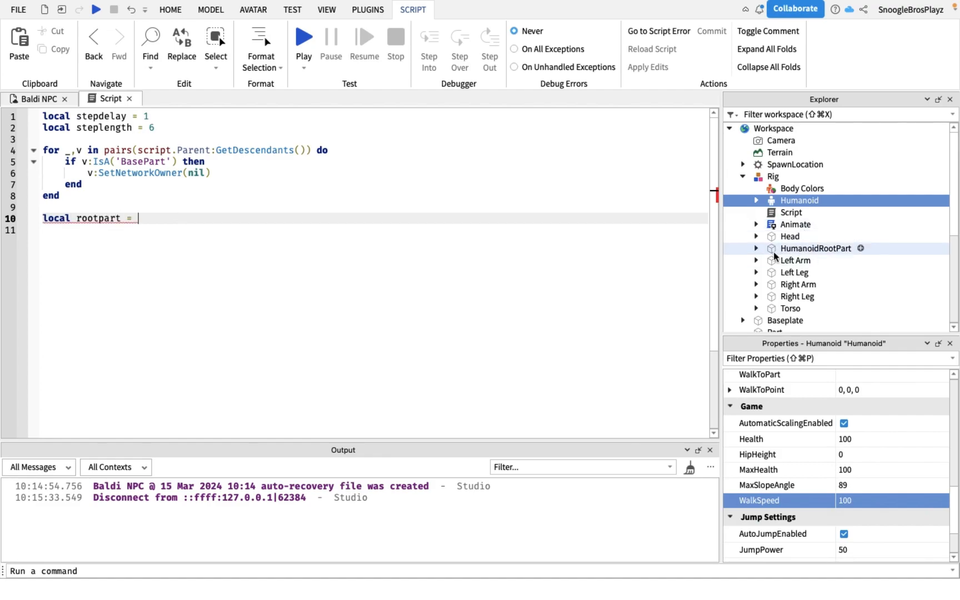
Step: Finish rootpart via script.Parent:WaitForChild and start local humanoid = script.Parent the same way
text(sc)
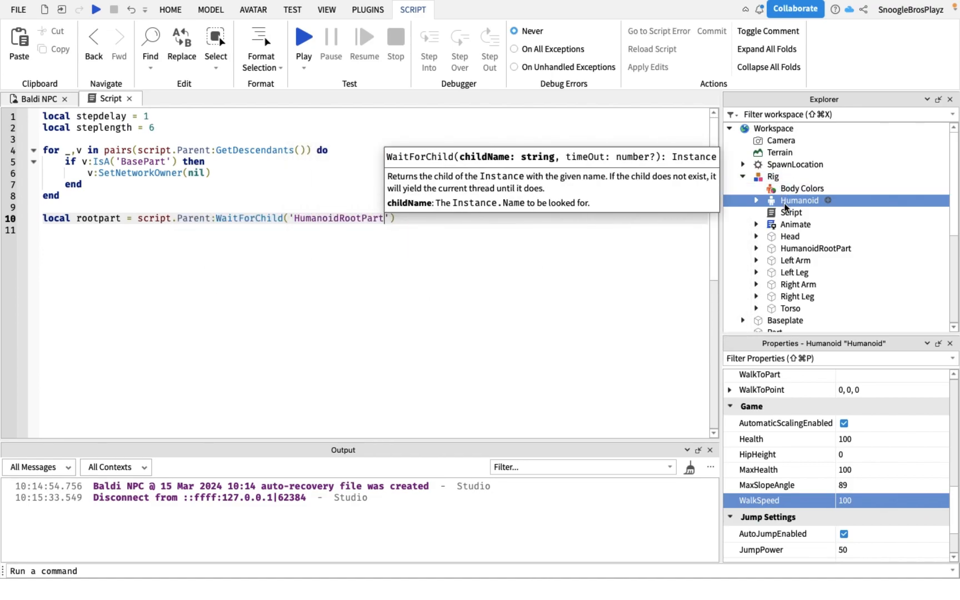
click(773, 176)
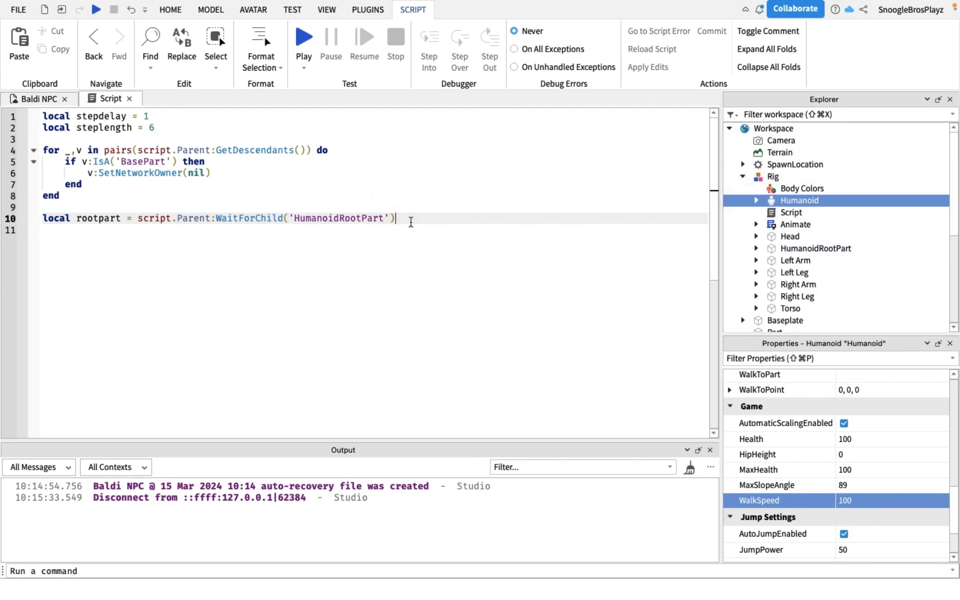
text(local hum)
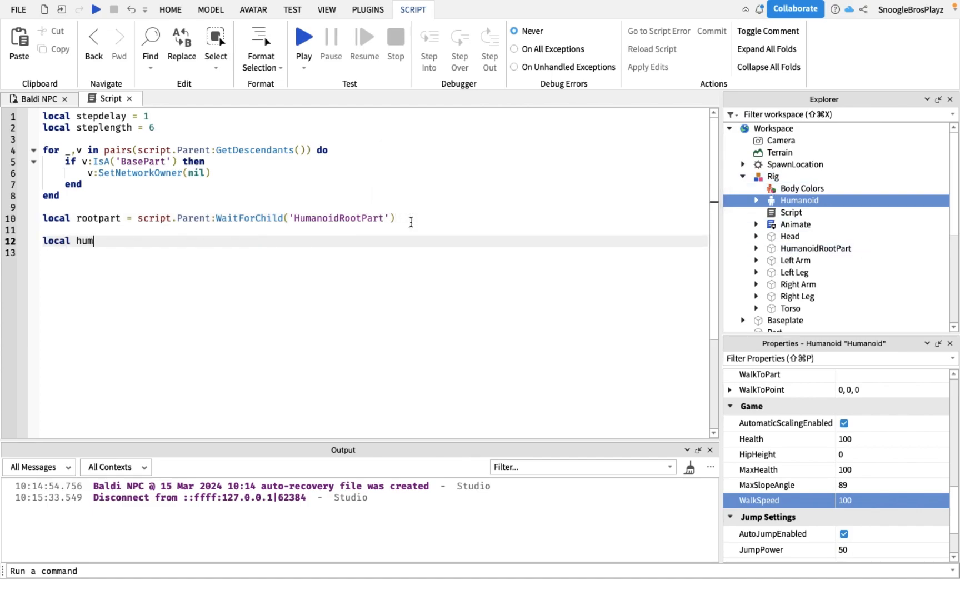
text(anoid = script.Parent:WaitForChild('Humanoid)
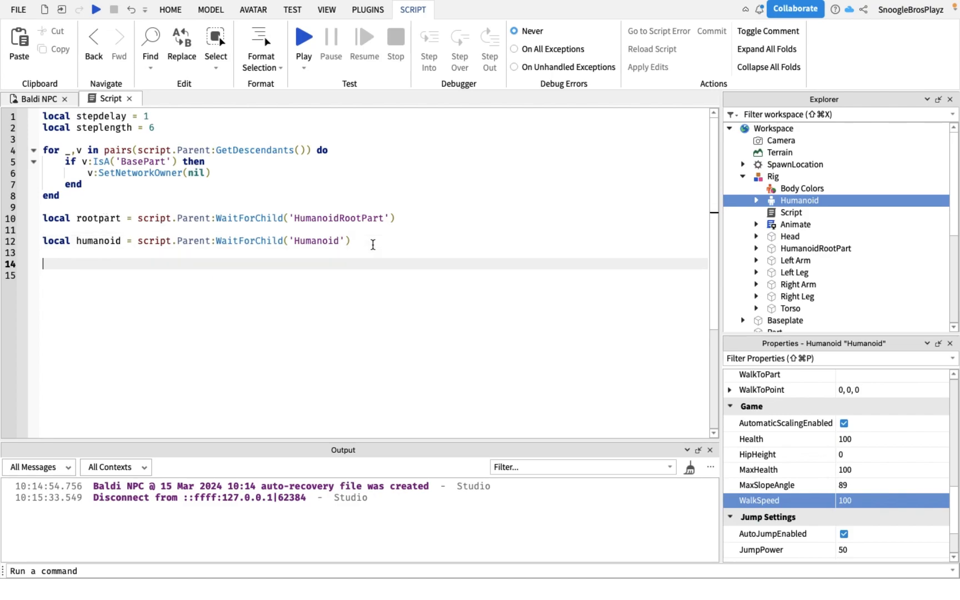
mouse_move(219, 257)
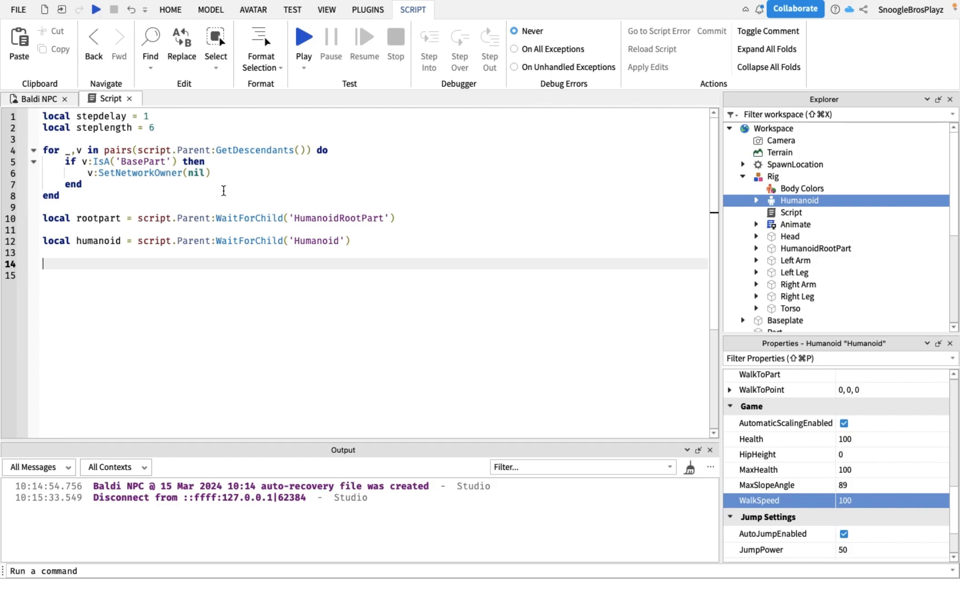
mouse_move(228, 238)
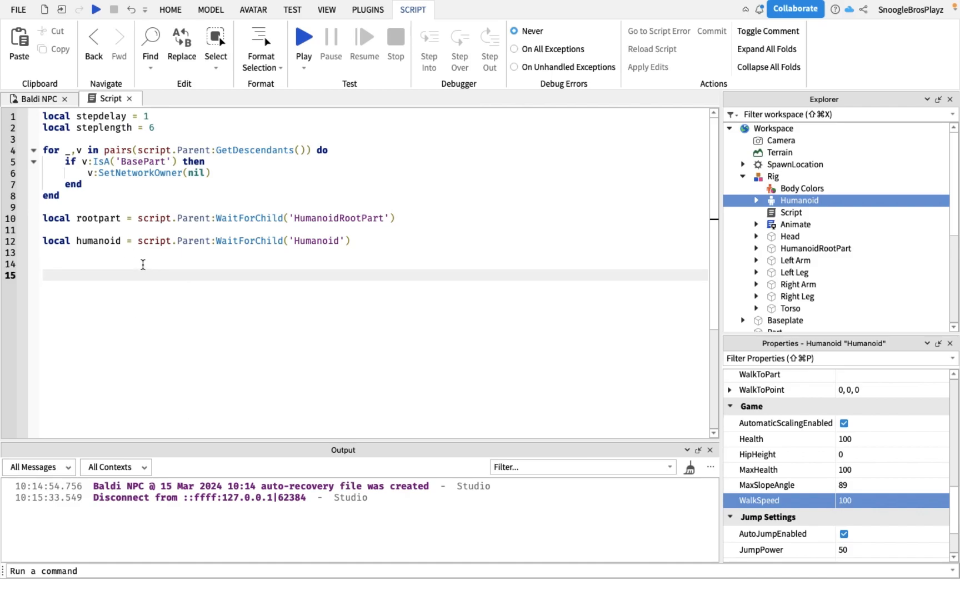
Step: Declare local pathfindingservice = game:GetService('PathfindingService') and start a fresh line
text(local path)
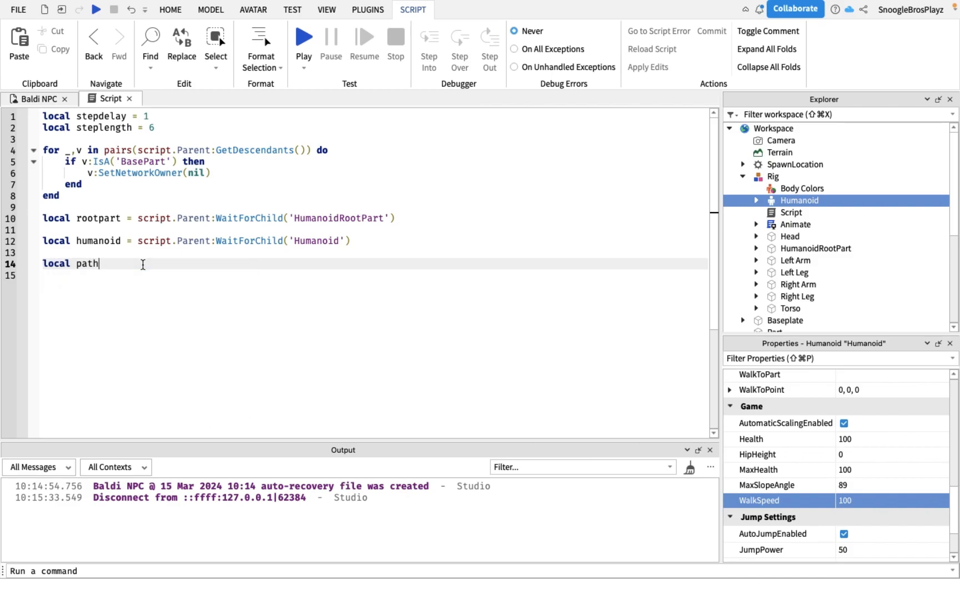
text(findingservie)
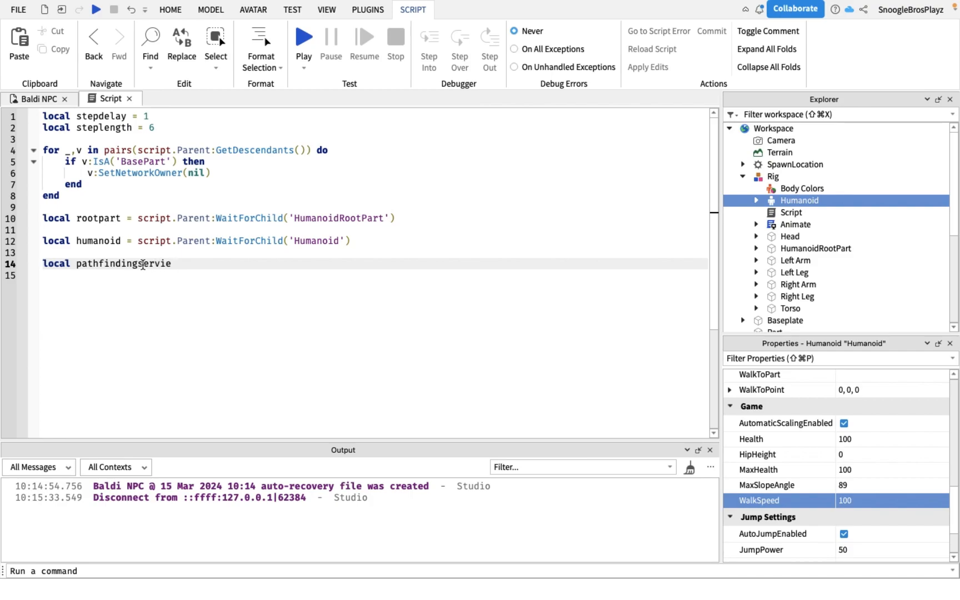
text(= game:Get)
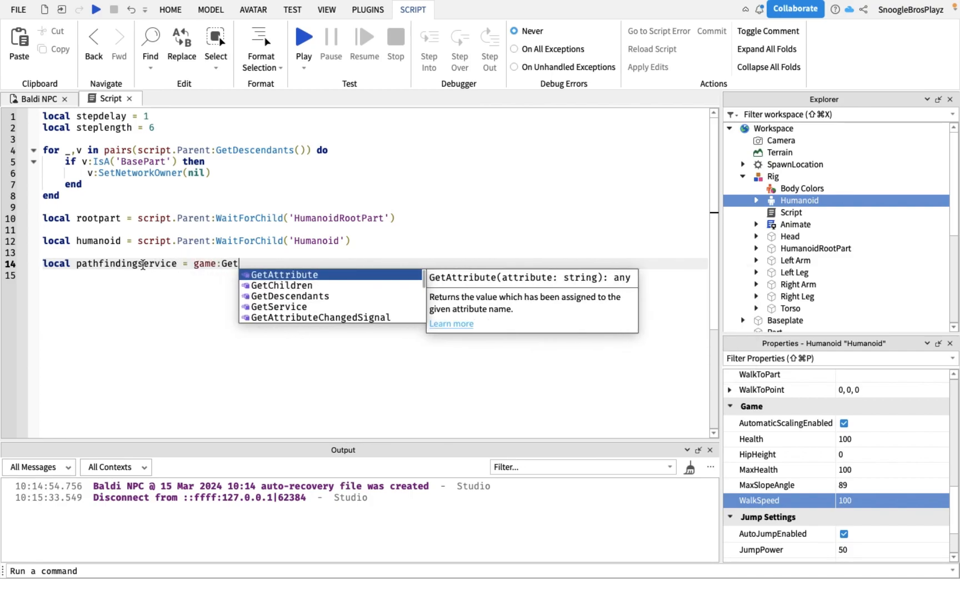
text(Service('PathfindingService'))
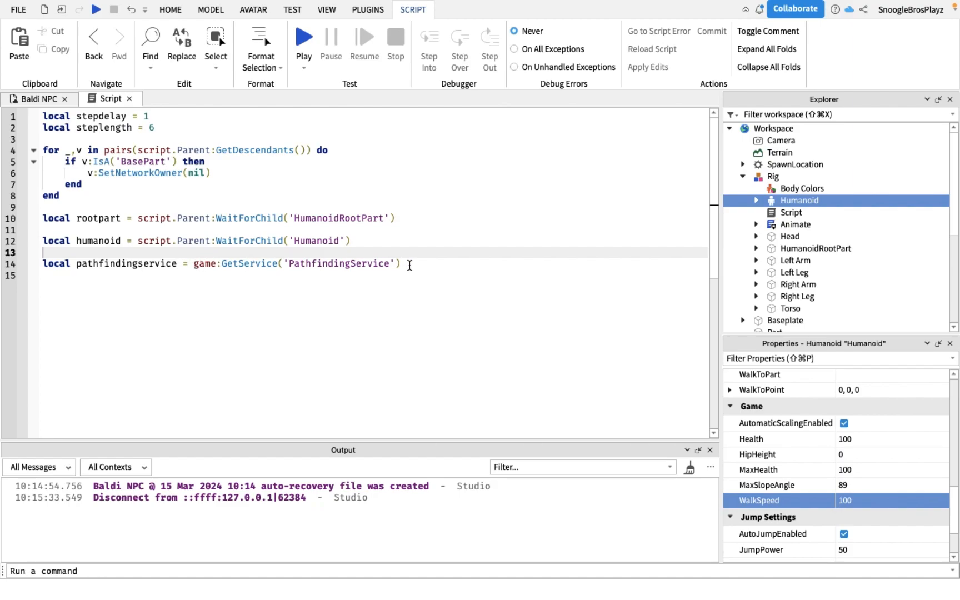
key(enter)
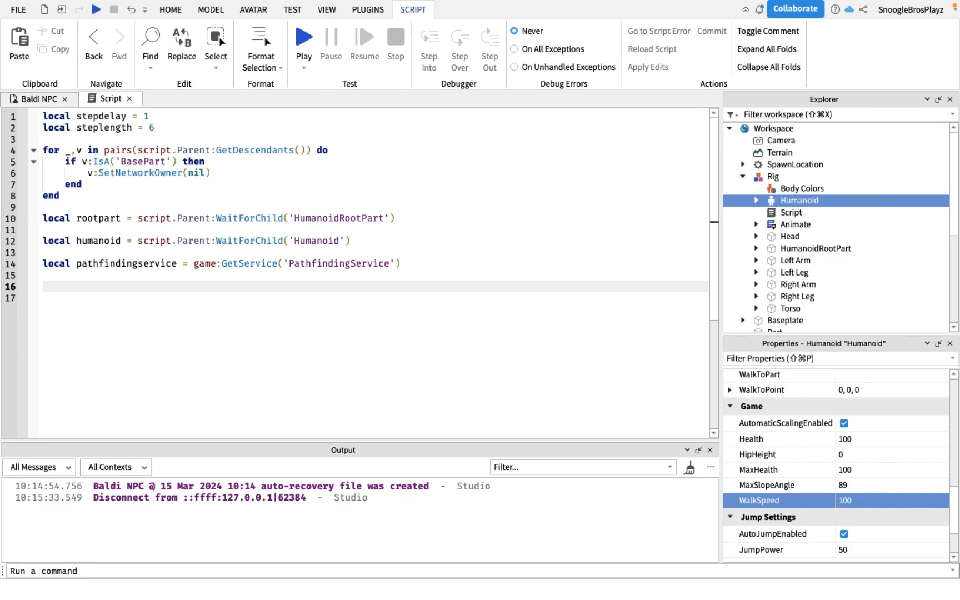
mouse_move(206, 371)
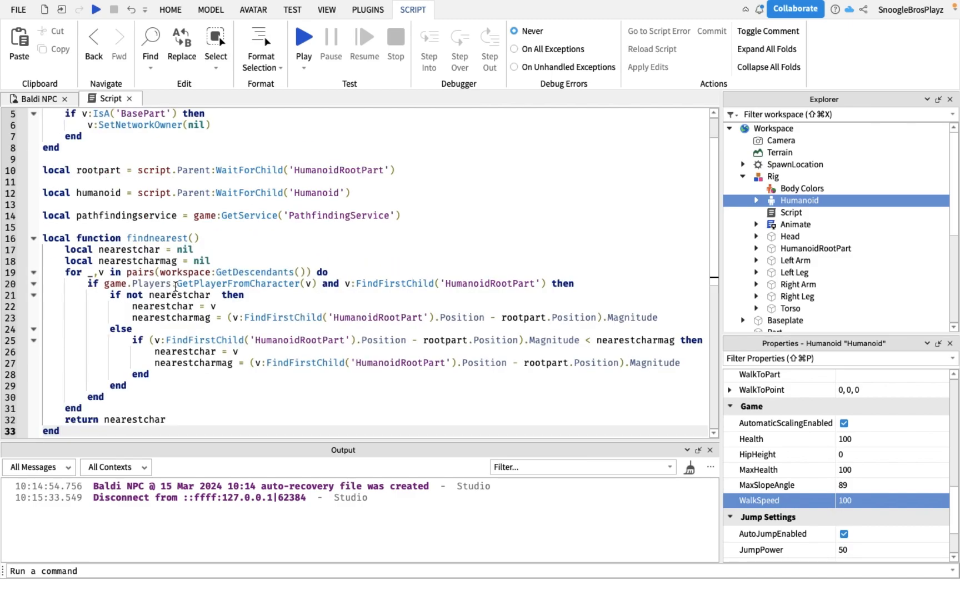
Step: Scroll down to review the findnearest function
scroll(down, 3)
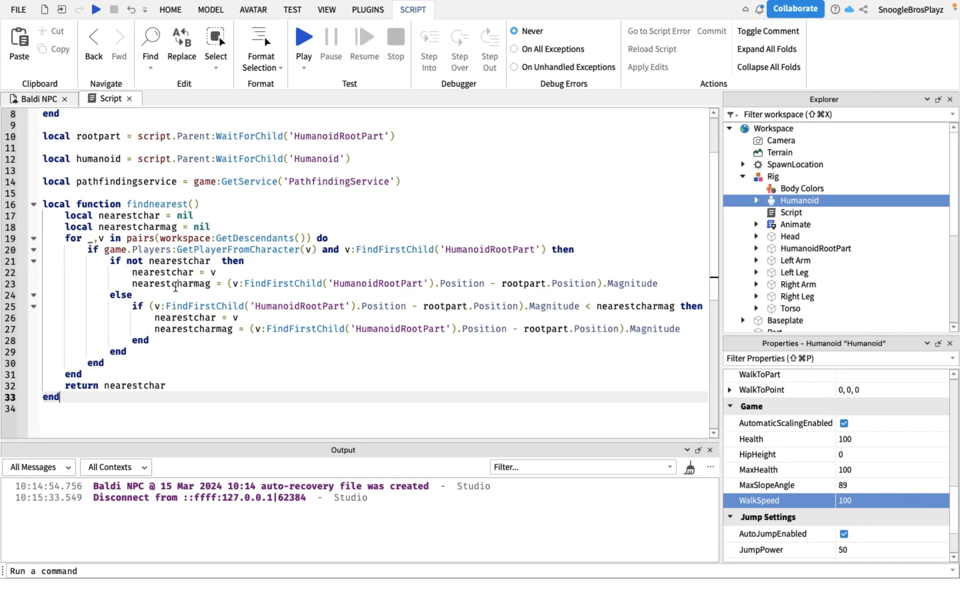
mouse_move(380, 92)
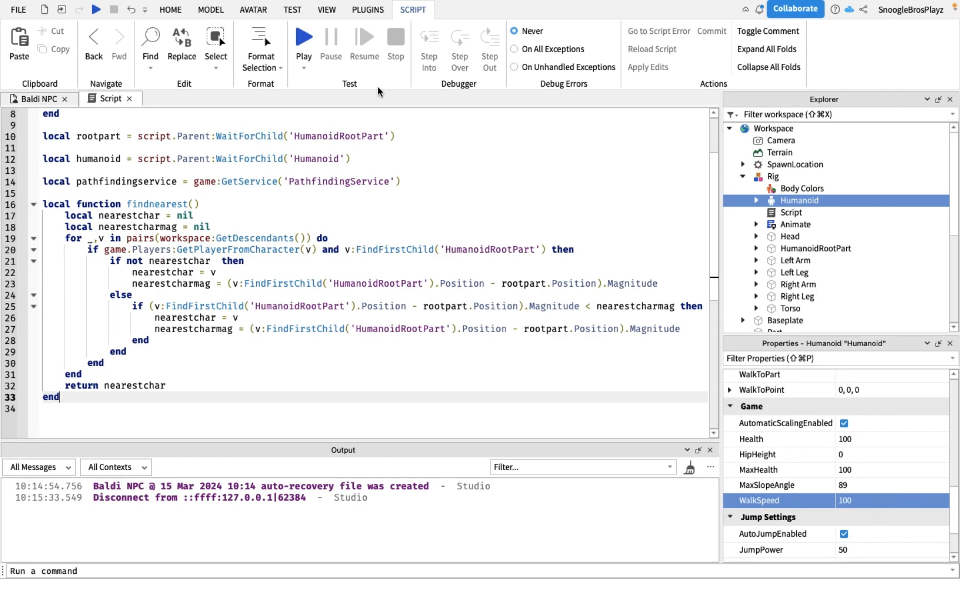
mouse_move(254, 235)
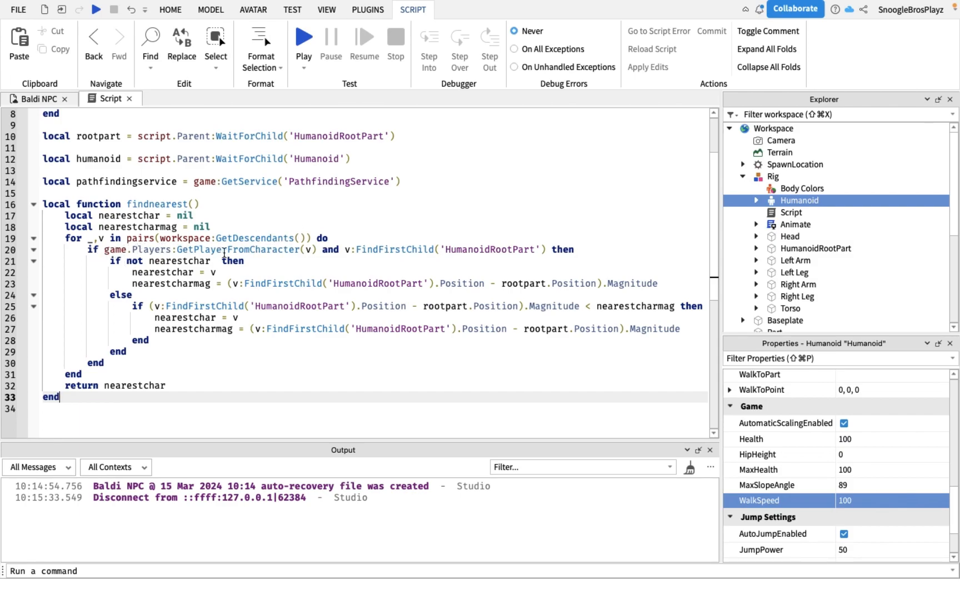
mouse_move(410, 239)
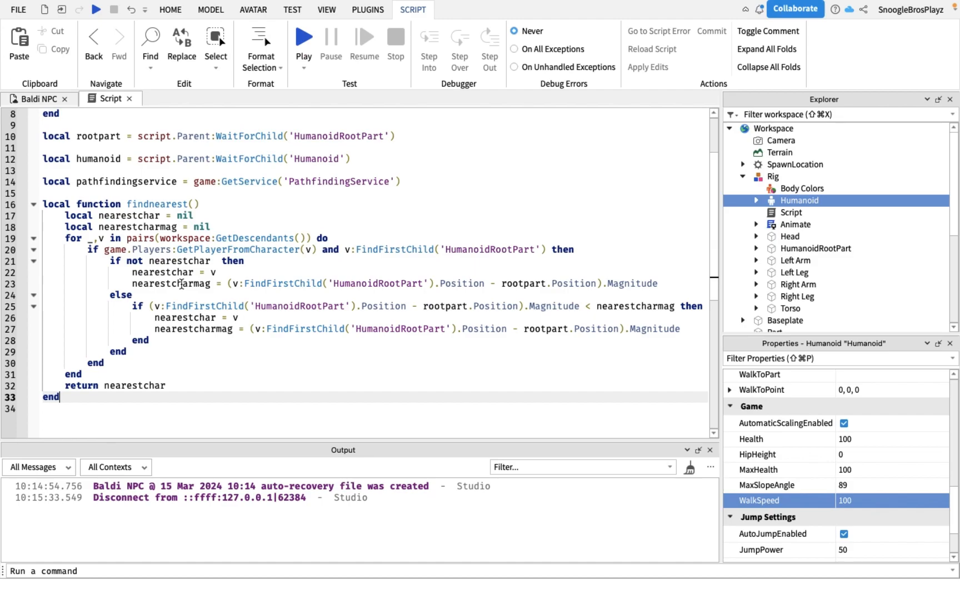
mouse_move(111, 219)
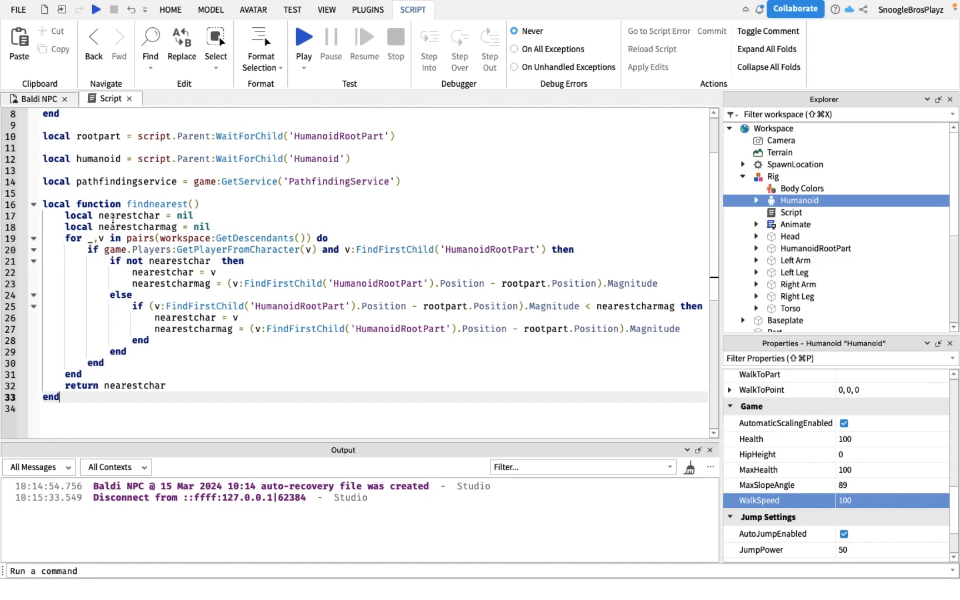
mouse_move(191, 283)
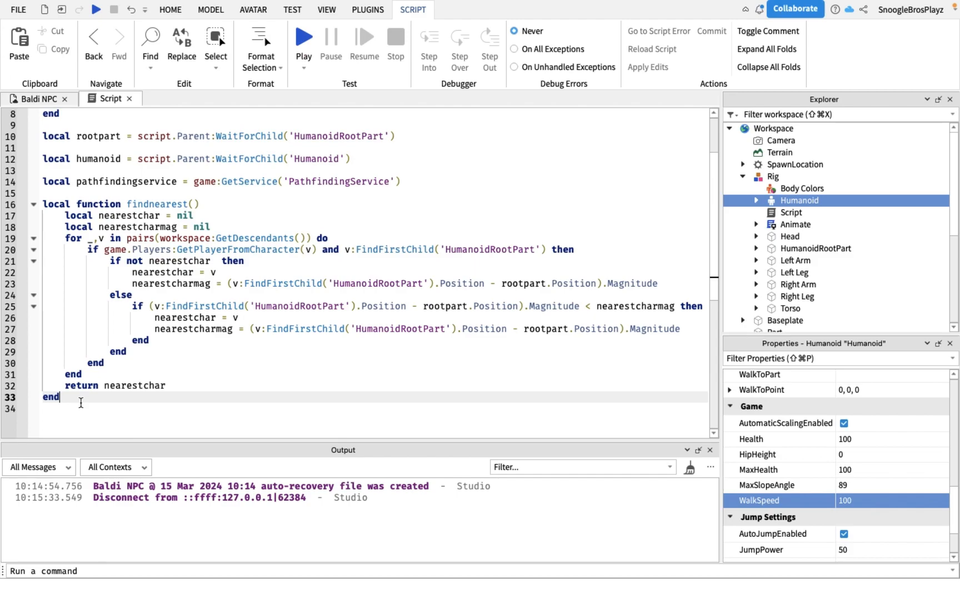
mouse_move(117, 368)
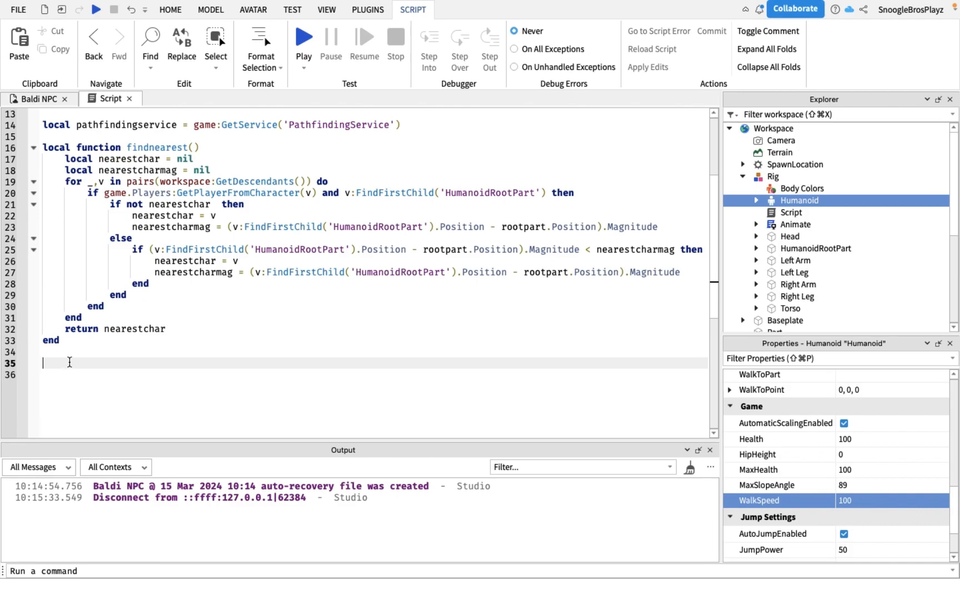
Step: Write a while true loop waiting stepdelay and start local path = pathfindingservice:CreatePath({
text(while true do)
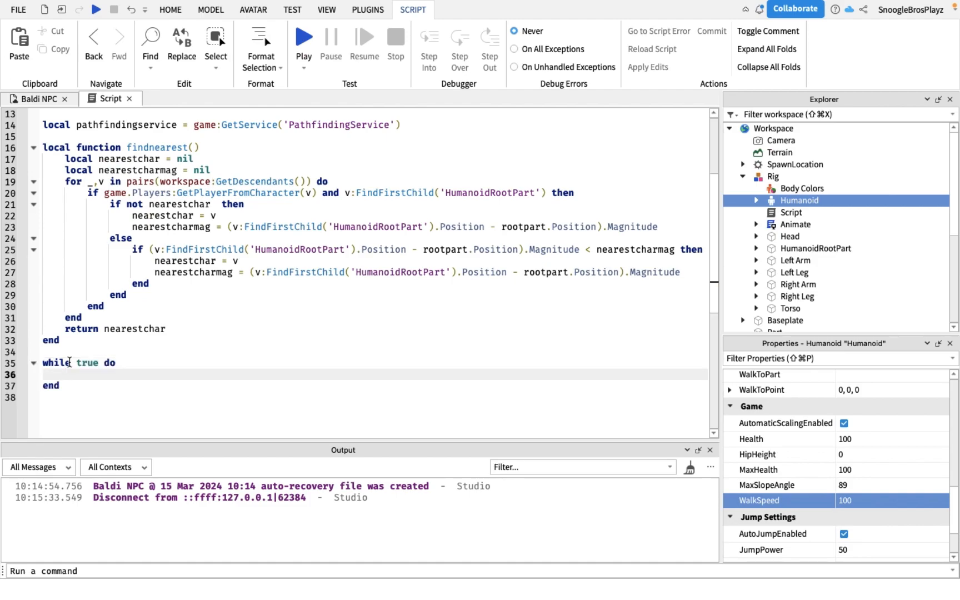
scroll(down, 3)
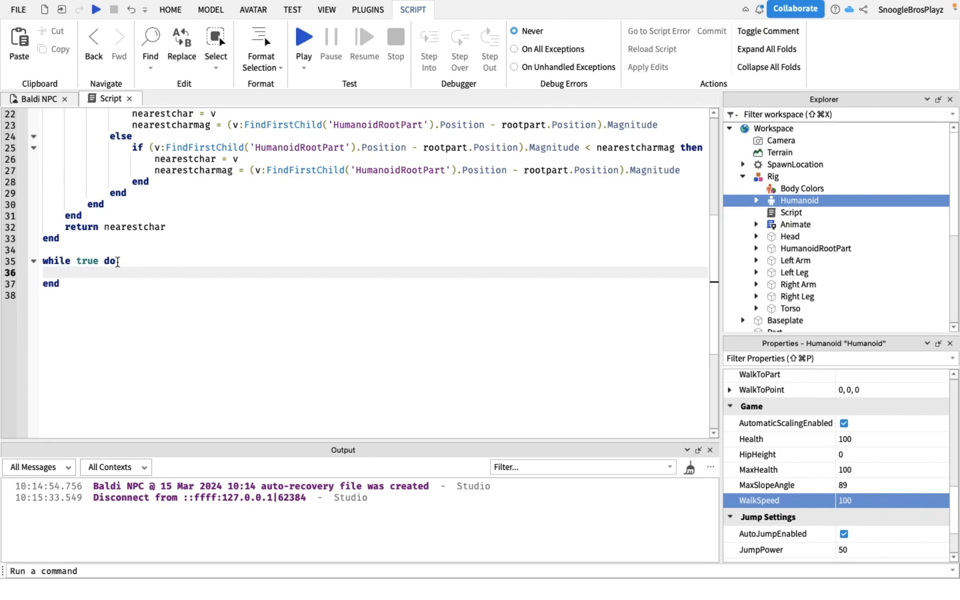
text(task.wait(stepdelay)
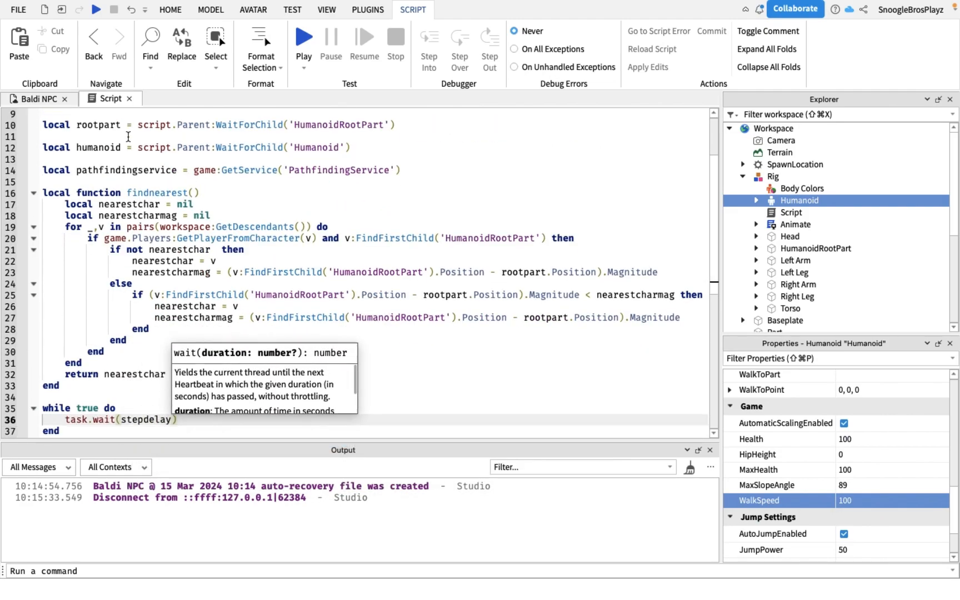
scroll(down, 3)
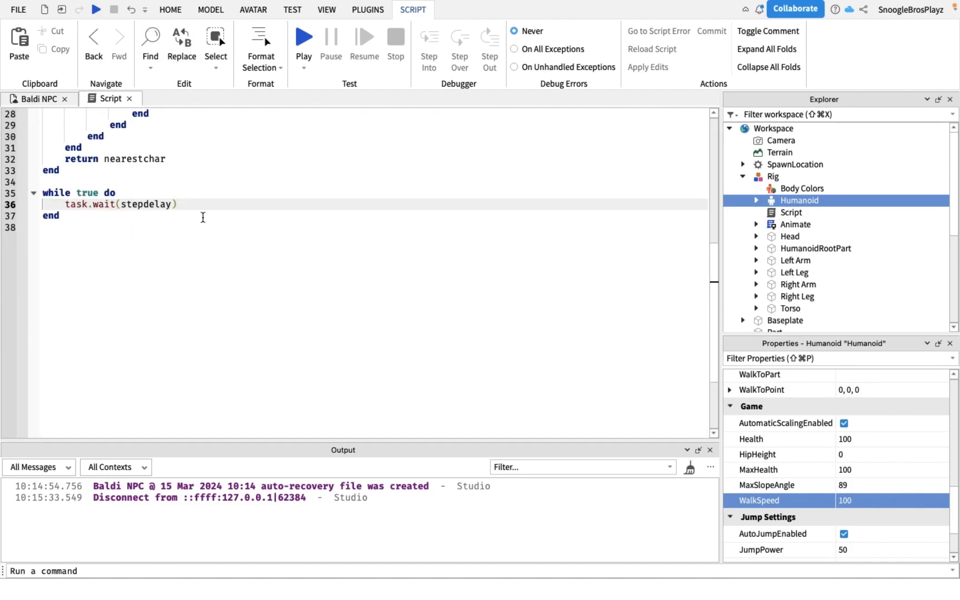
key(Enter)
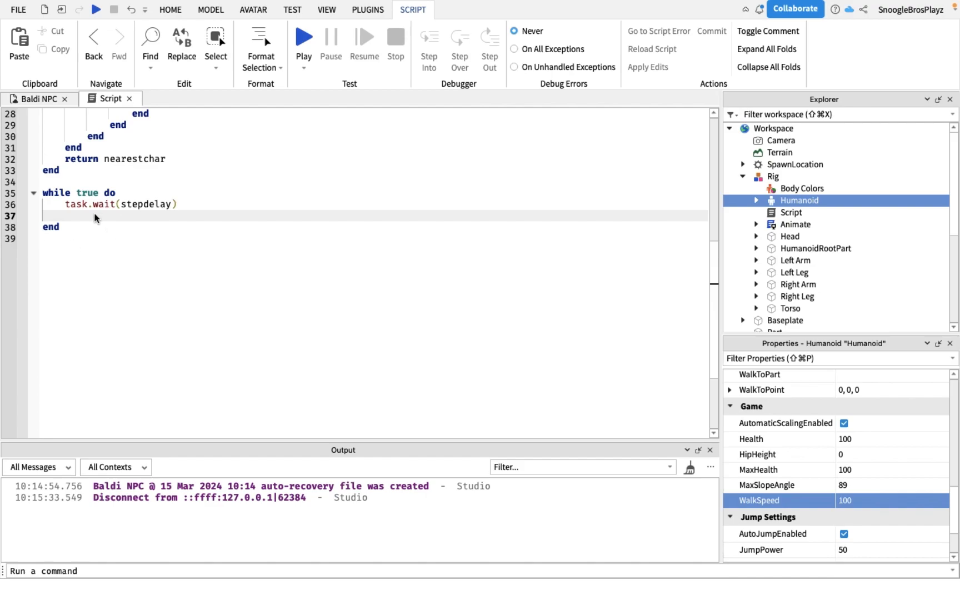
text(local path = pathfindingservice:CreatePath({)
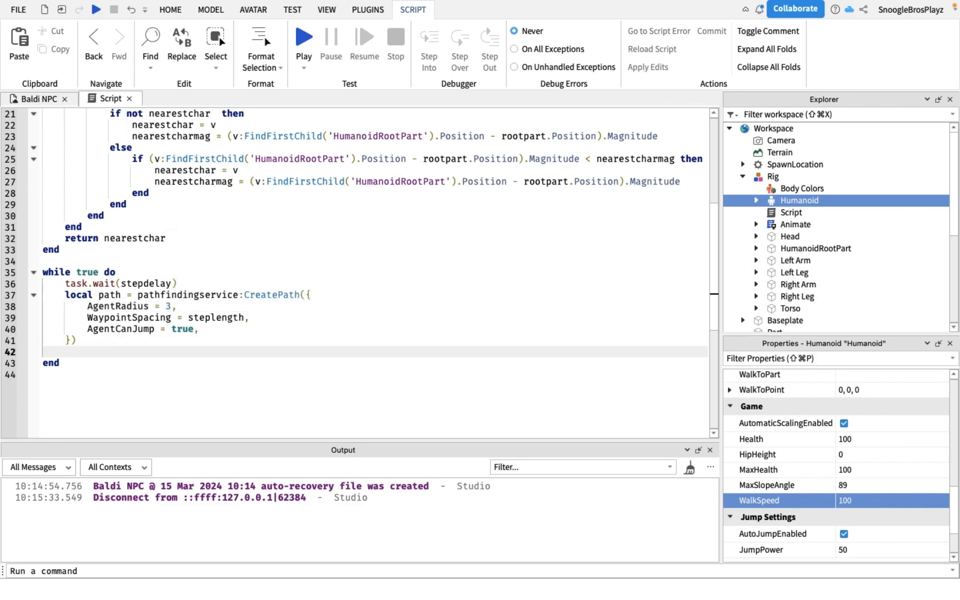
Step: Add a nearest-character lookup and an if check inside the loop
text(l)
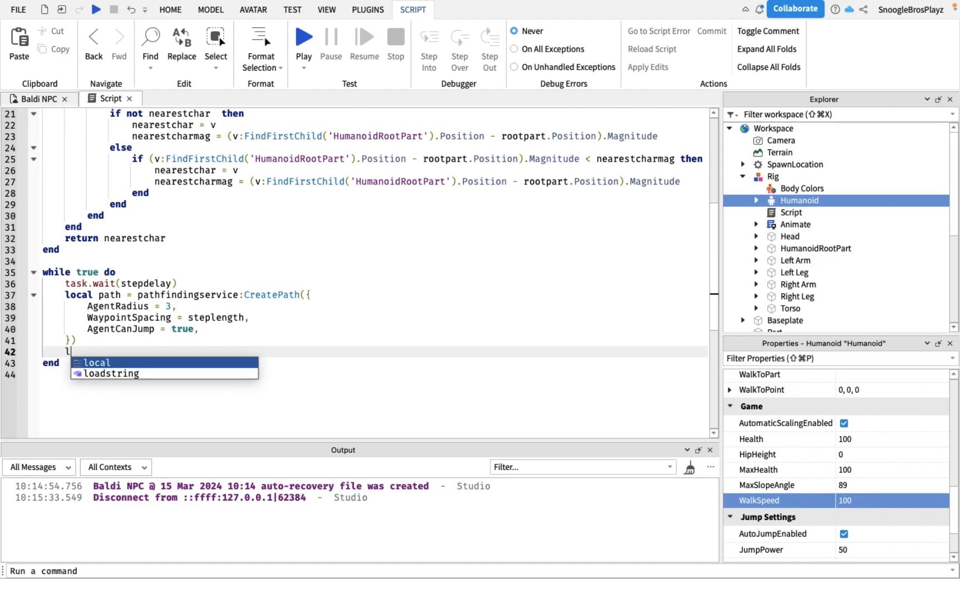
text(ocal nearestchar = findnearest()
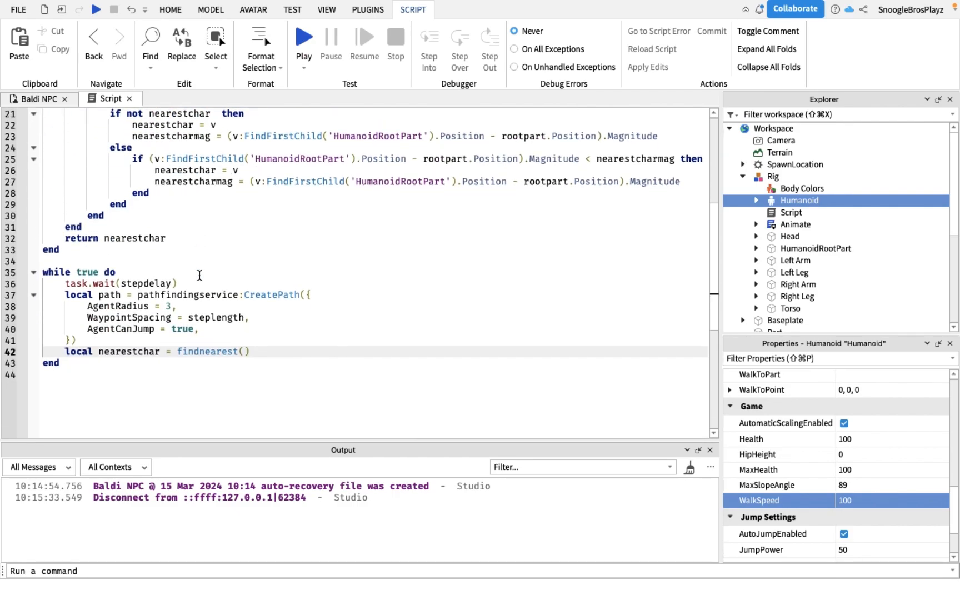
text(if nearestchar then)
text(local raycastResult = workspace:Raycast(nearestchar.HumanoidRootPart.Position,direction,params))
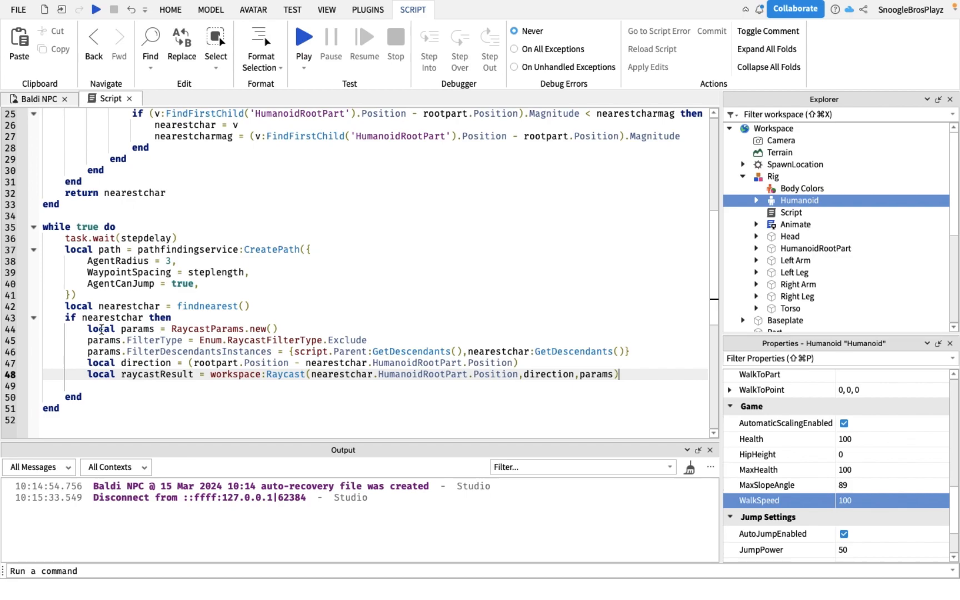
mouse_move(382, 351)
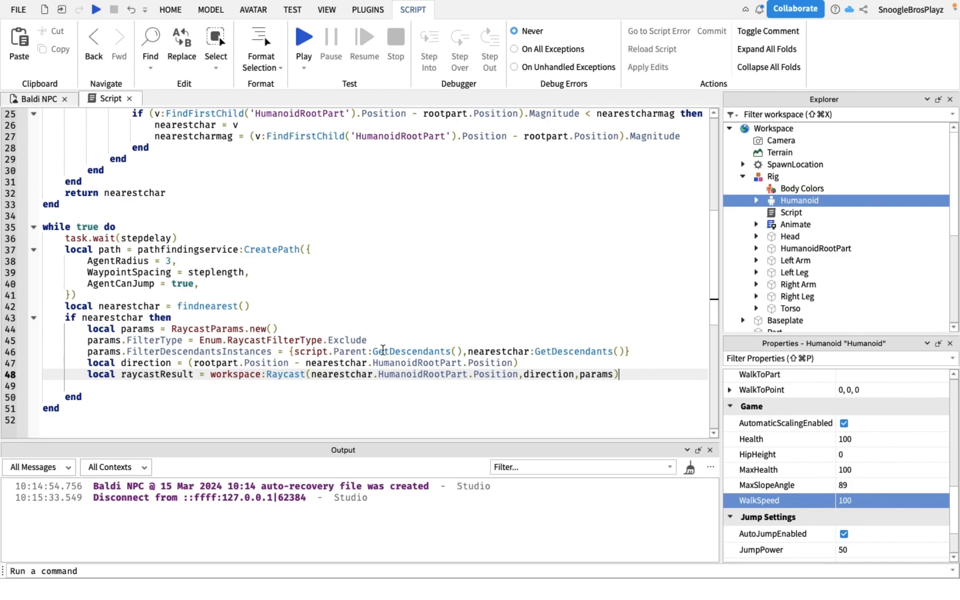
Step: Review the raycast block with its Exclude filter on the rig's and the player's descendants
click(383, 351)
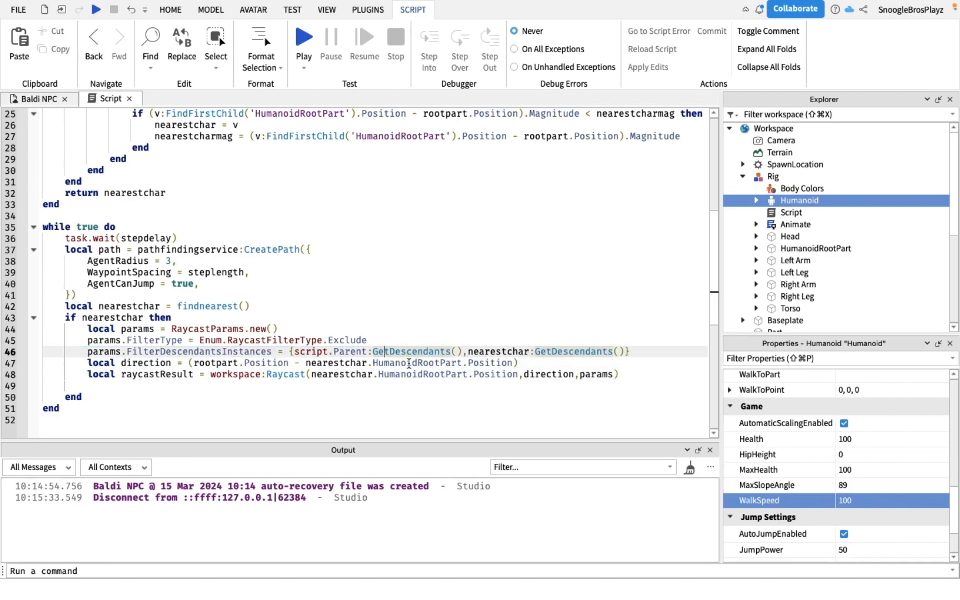
double_click(411, 351)
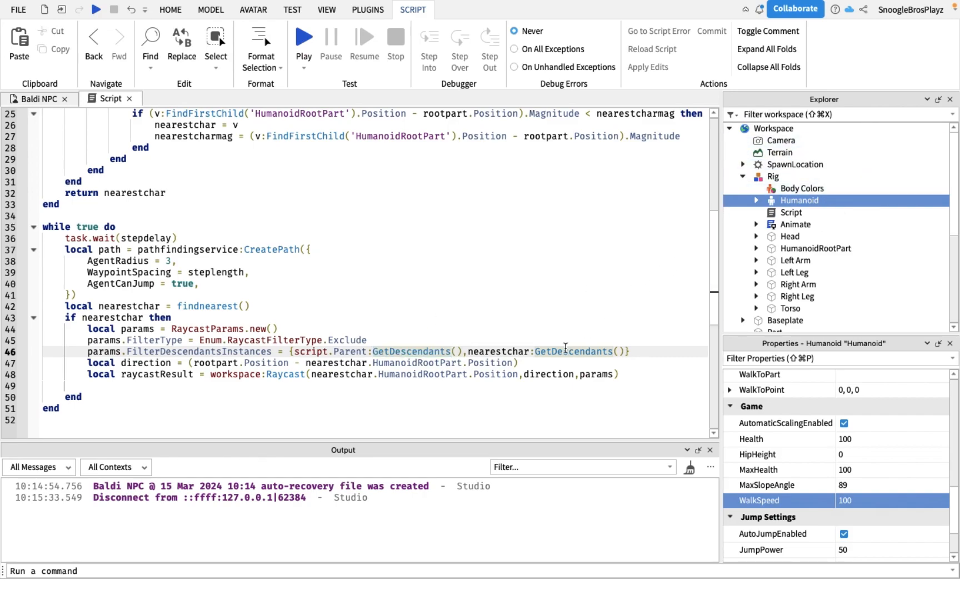
double_click(573, 351)
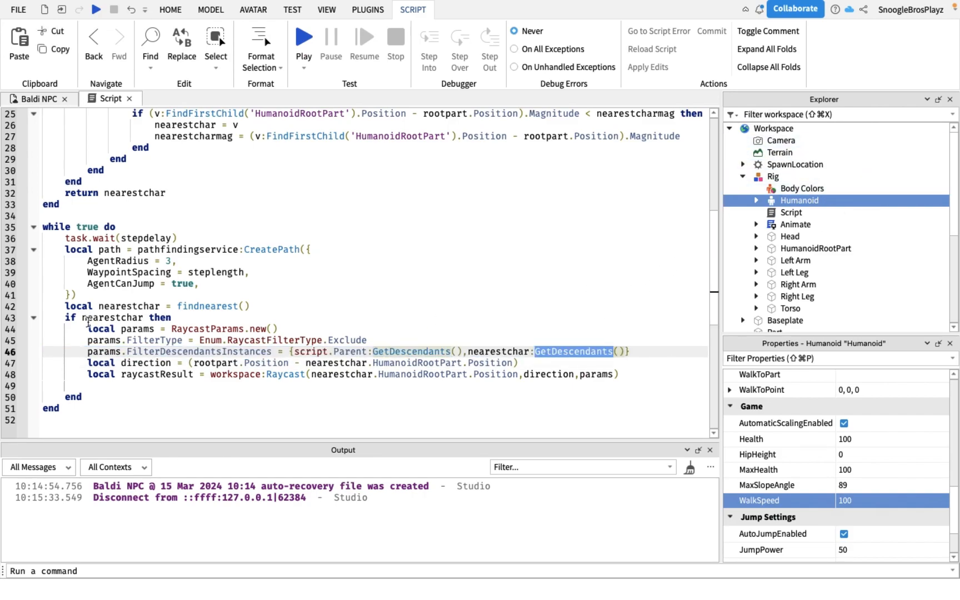
drag(89, 329, 137, 386)
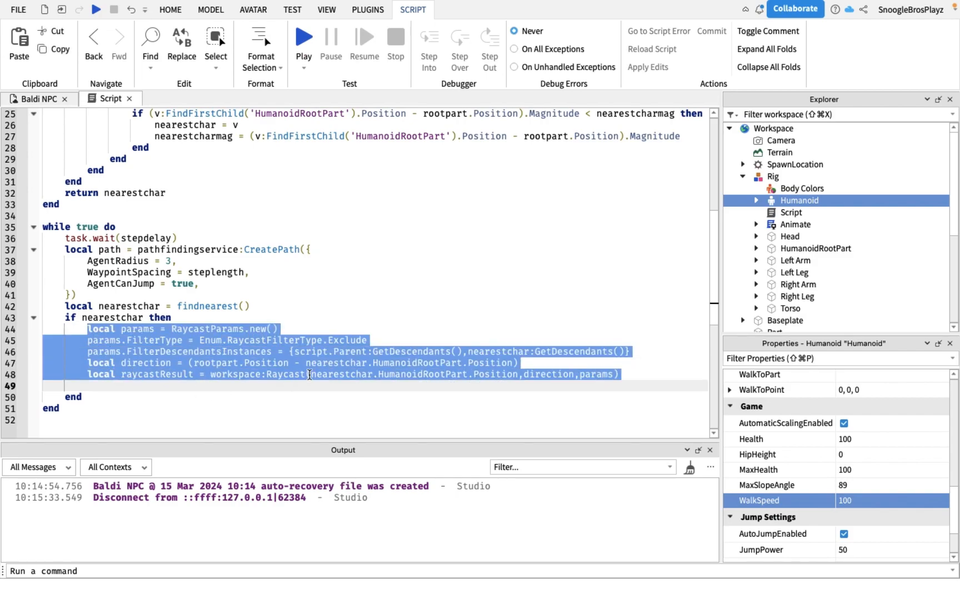
click(370, 340)
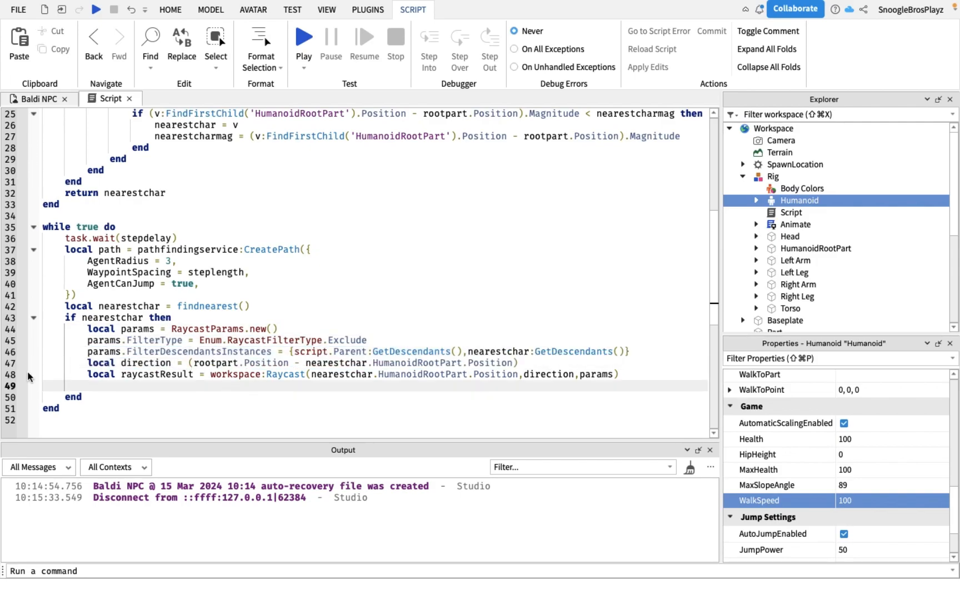
scroll(down, 3)
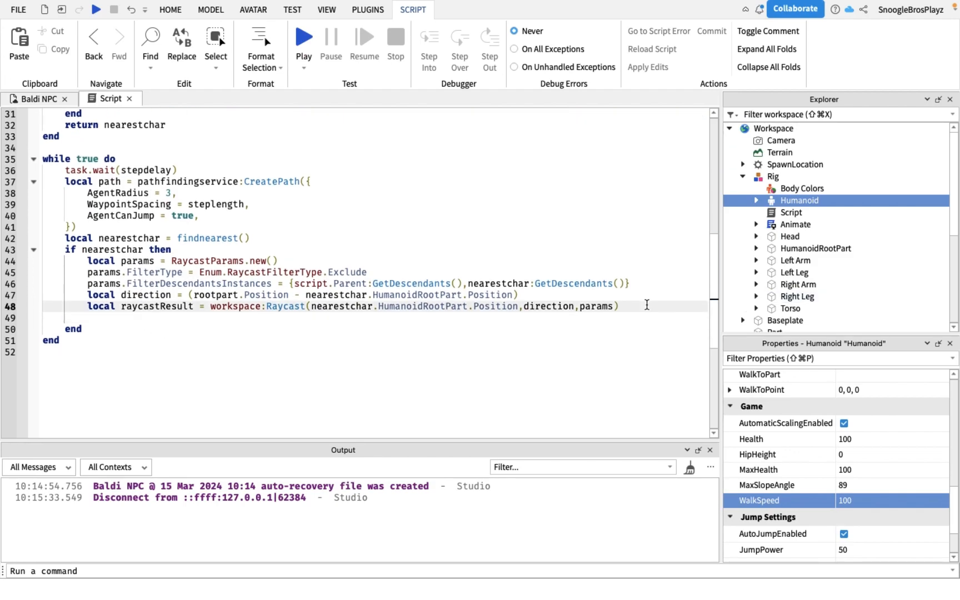
Step: If the raycast isn't blocked and distance < 7, MoveTo the player's root part with a 5-second tick() timeout
text(if not)
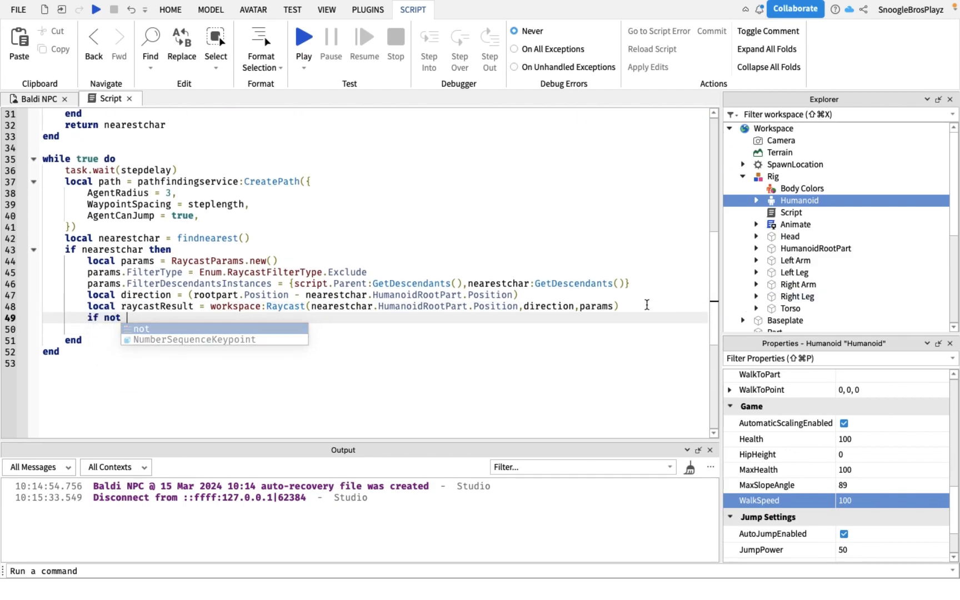
text((raycastResult a)
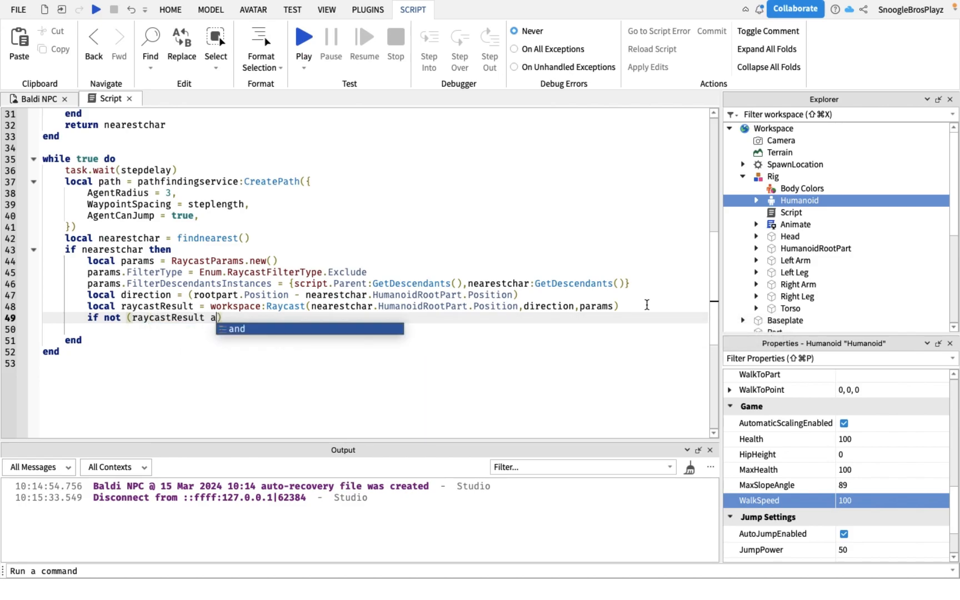
text(nd raycastResult.Instance)
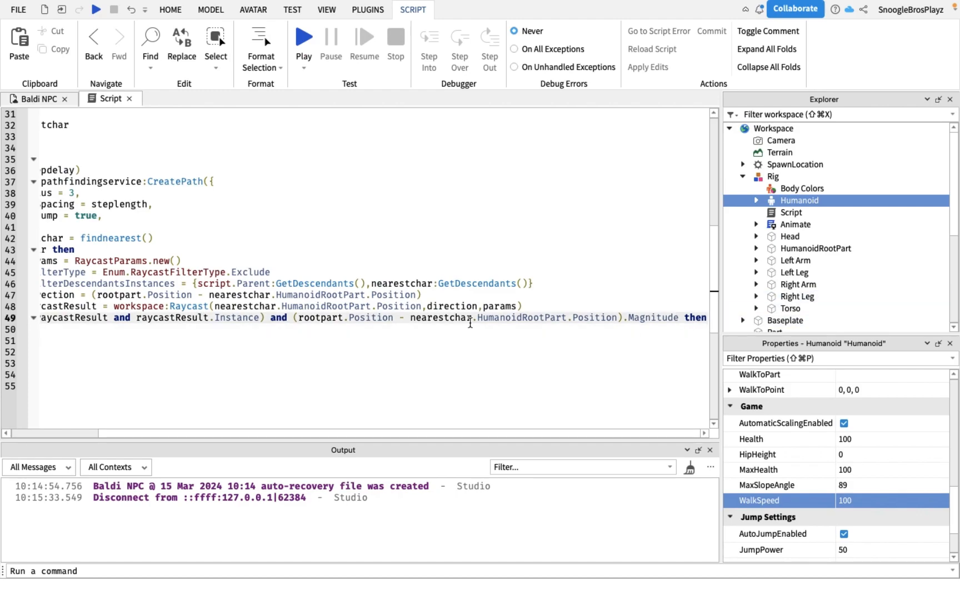
text(< 7)
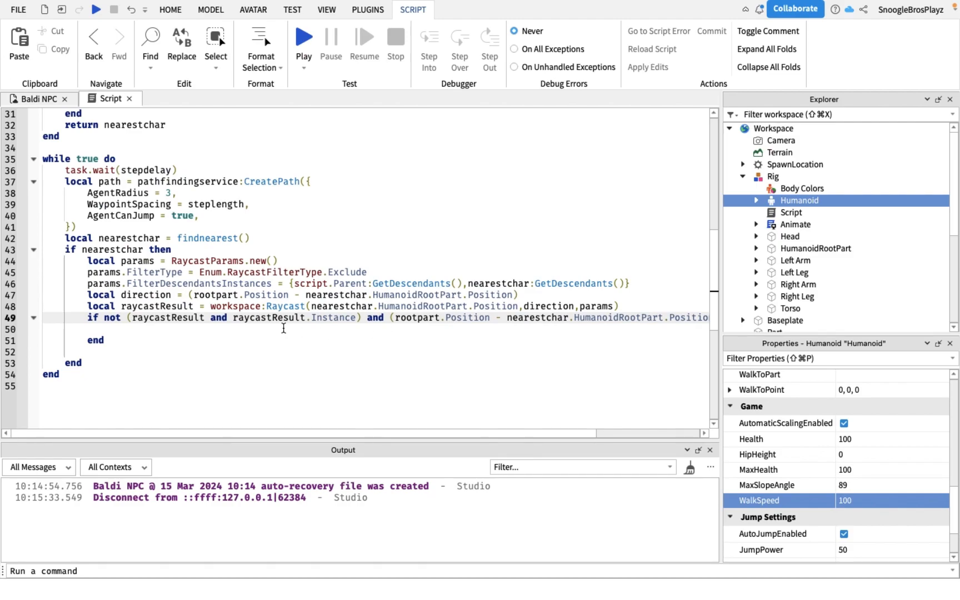
click(110, 329)
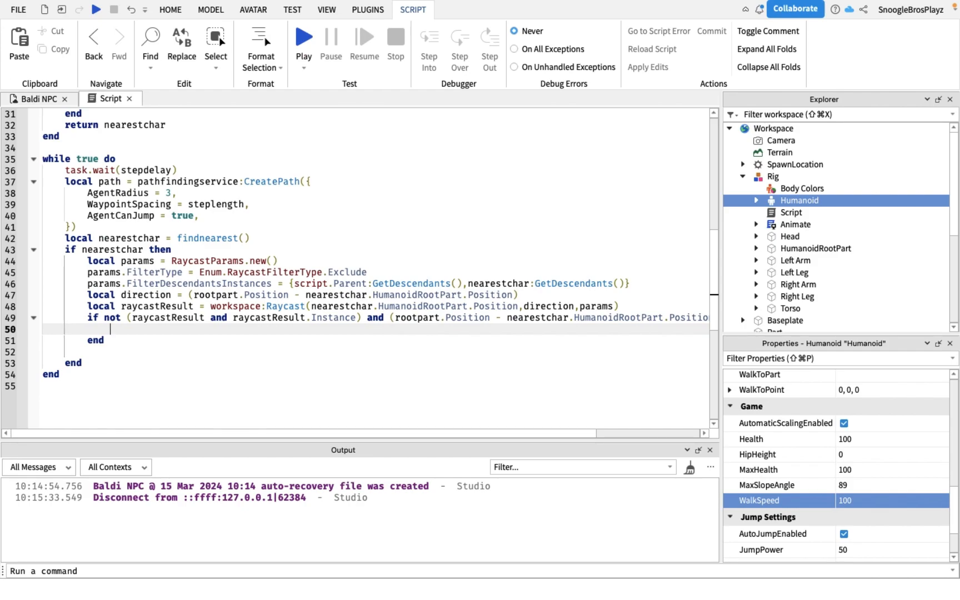
mouse_move(270, 313)
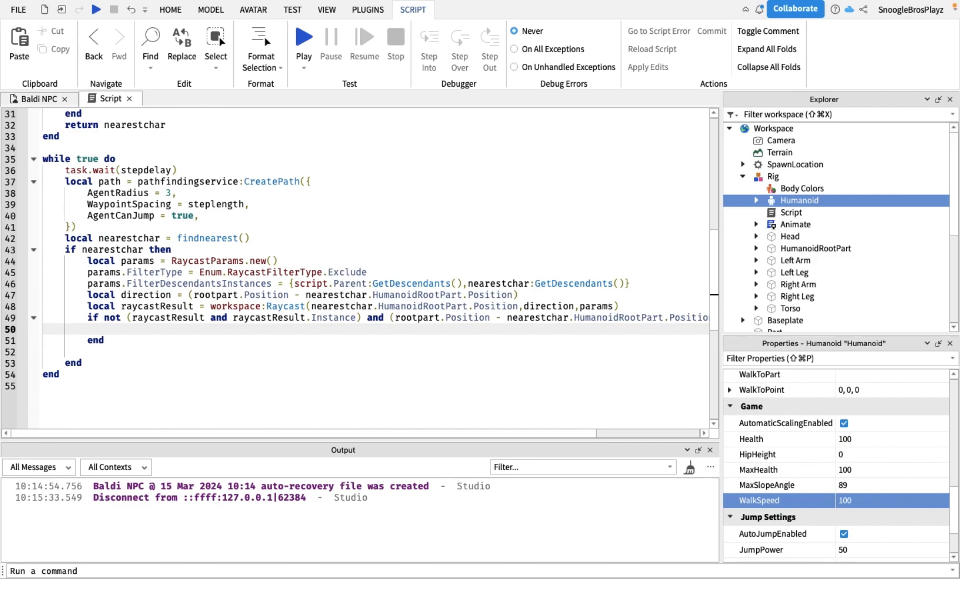
mouse_move(114, 314)
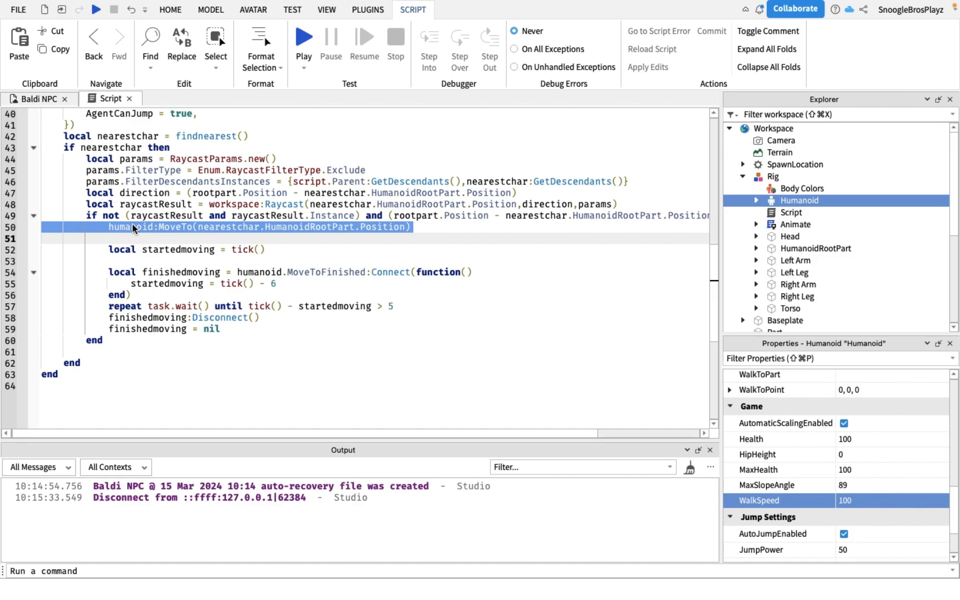
mouse_move(138, 242)
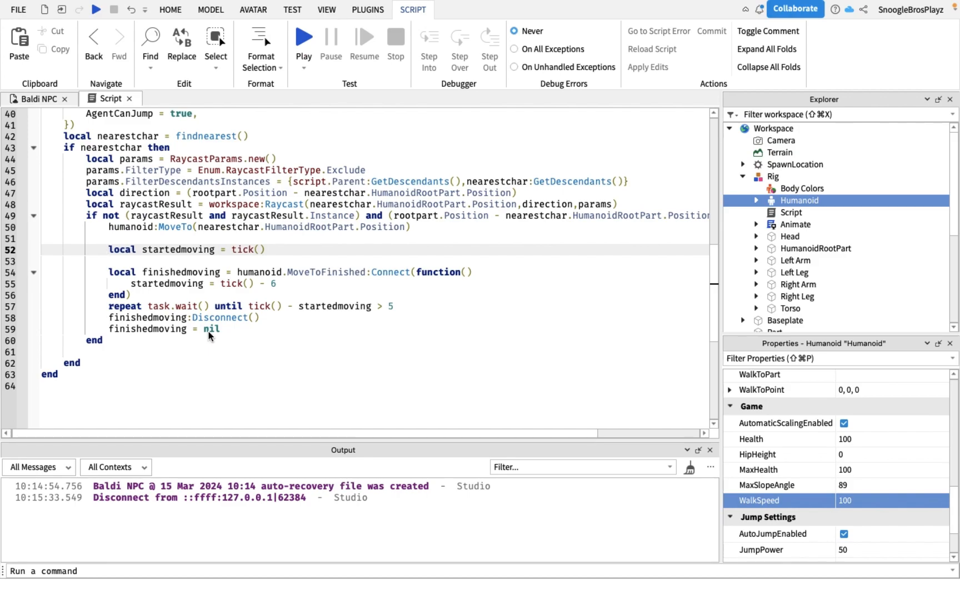
mouse_move(227, 250)
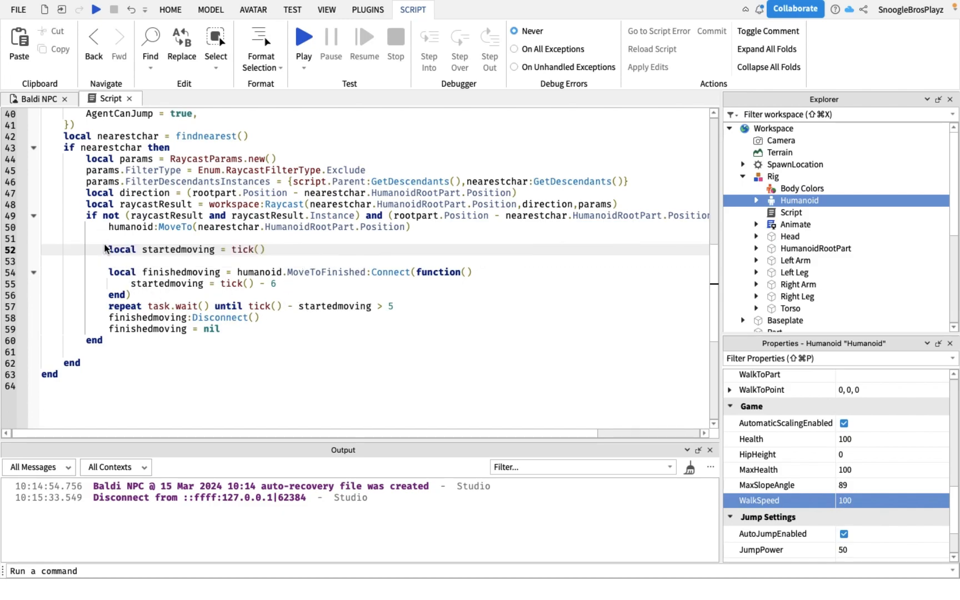
drag(106, 249, 219, 329)
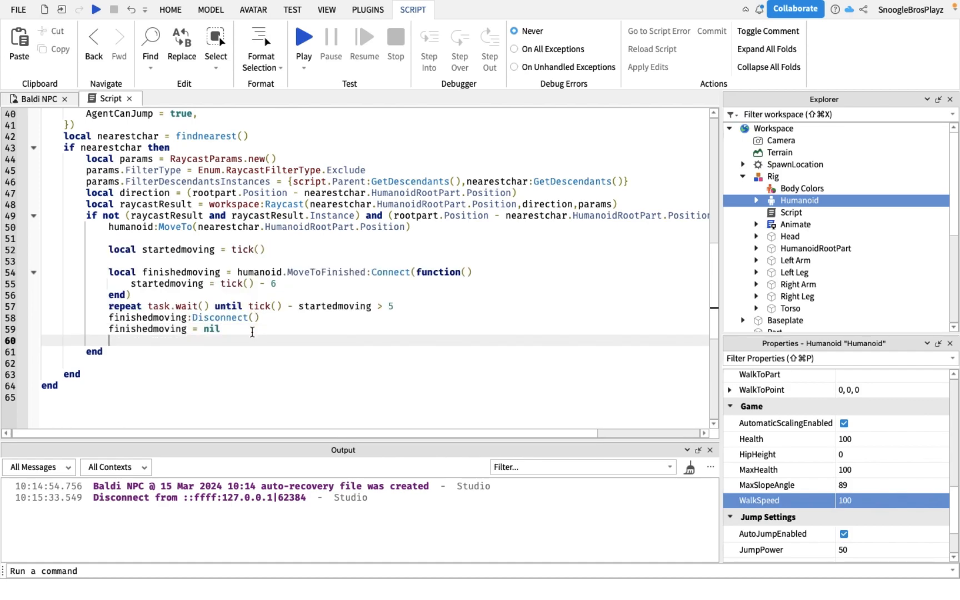
Step: Add an else branch calling path:ComputeAsync from rootpart to the nearest character's HumanoidRootPart
text(else)
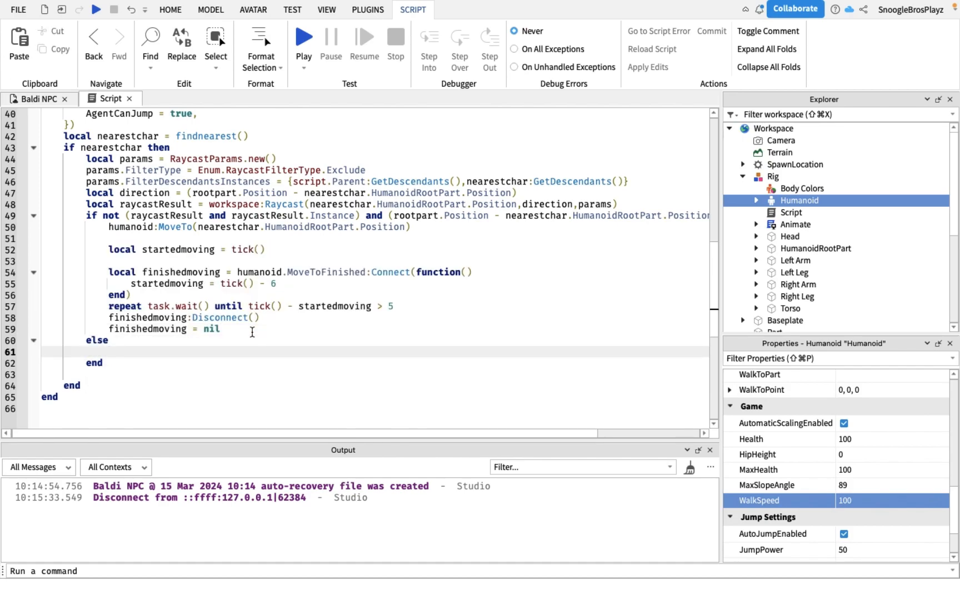
scroll(down, 3)
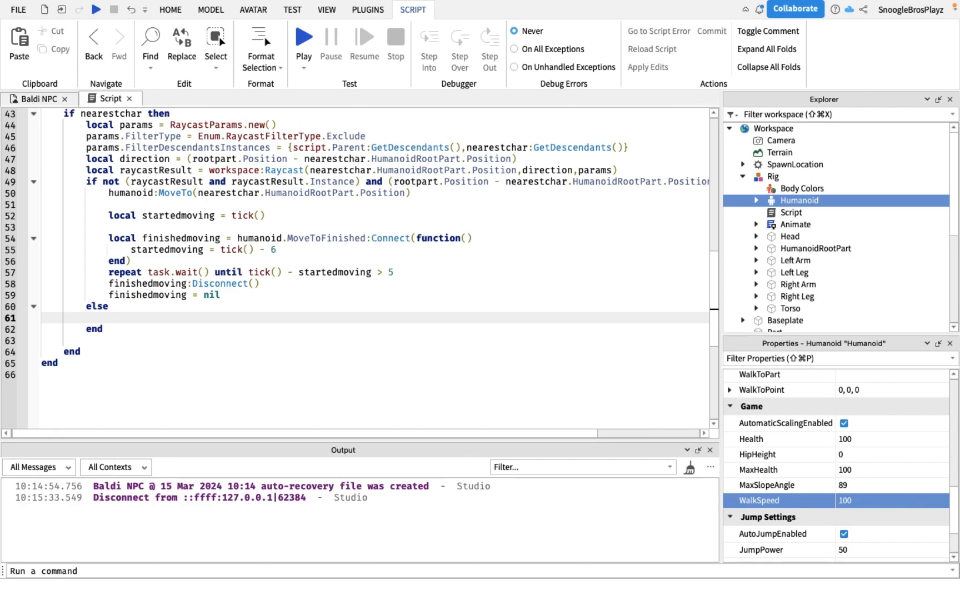
text(path:ComputeAsync(rootpart.Position,nearestchar:FindFirstChild("HumanoidRootPart").Position))
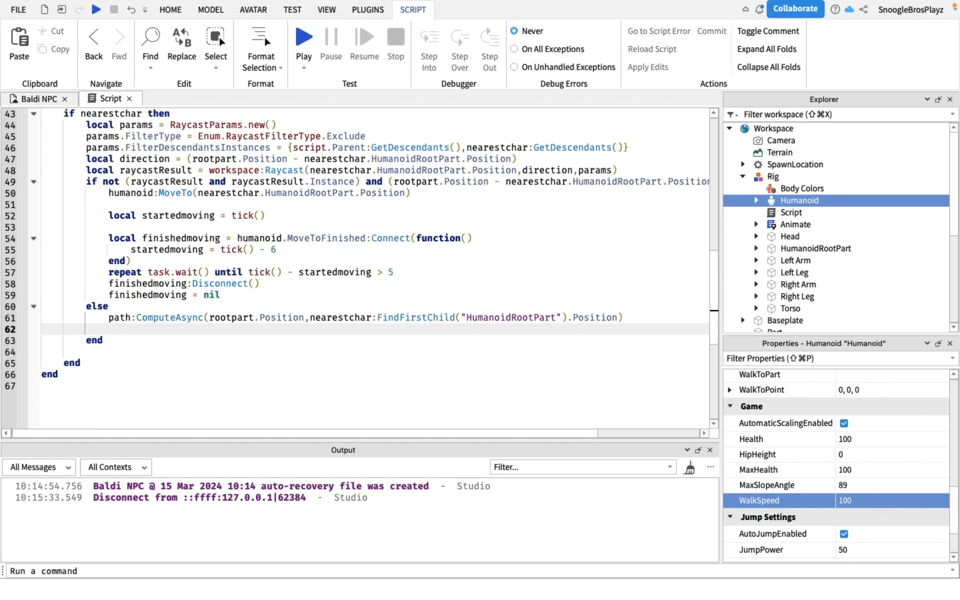
click(109, 324)
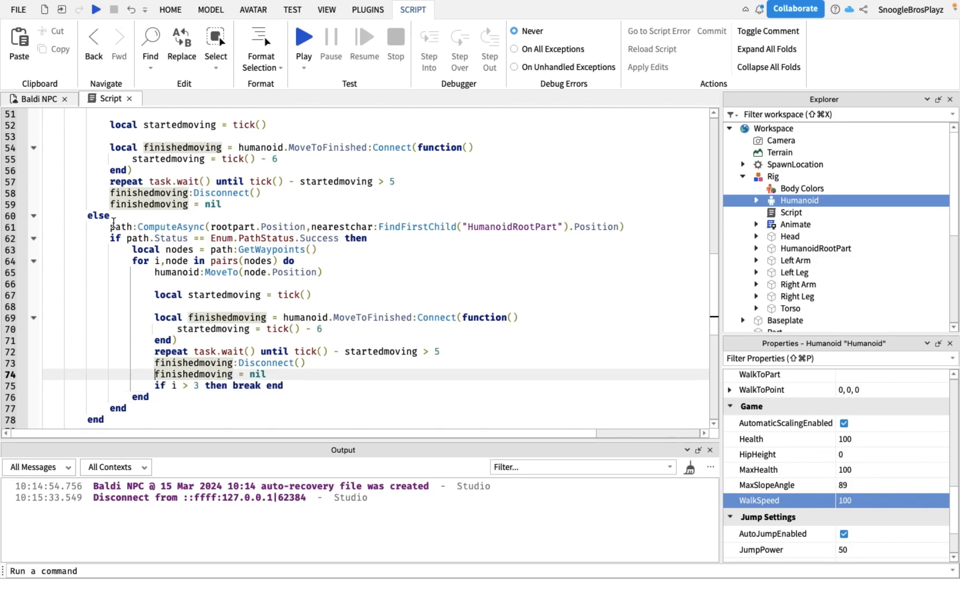
scroll(down, 3)
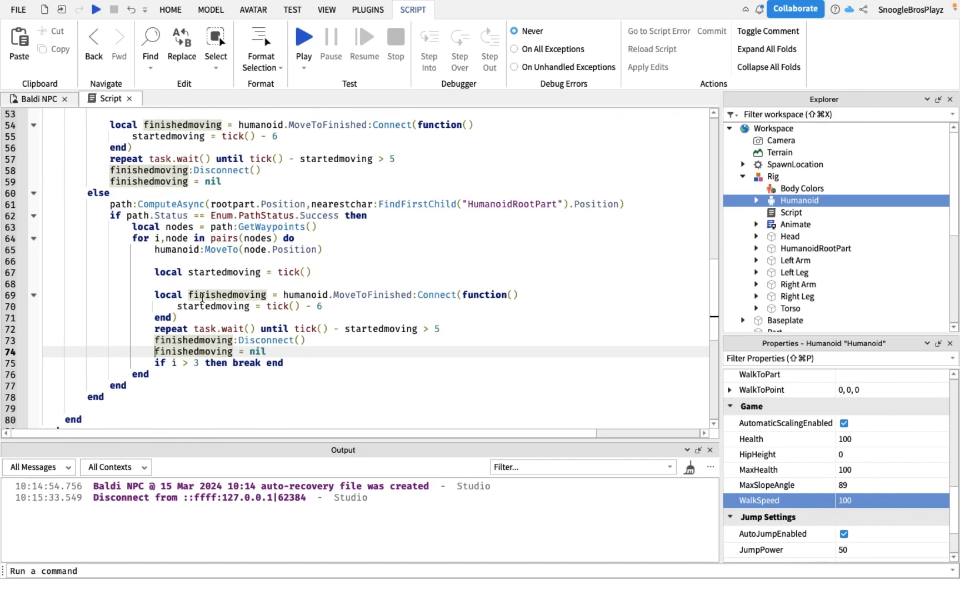
scroll(down, 3)
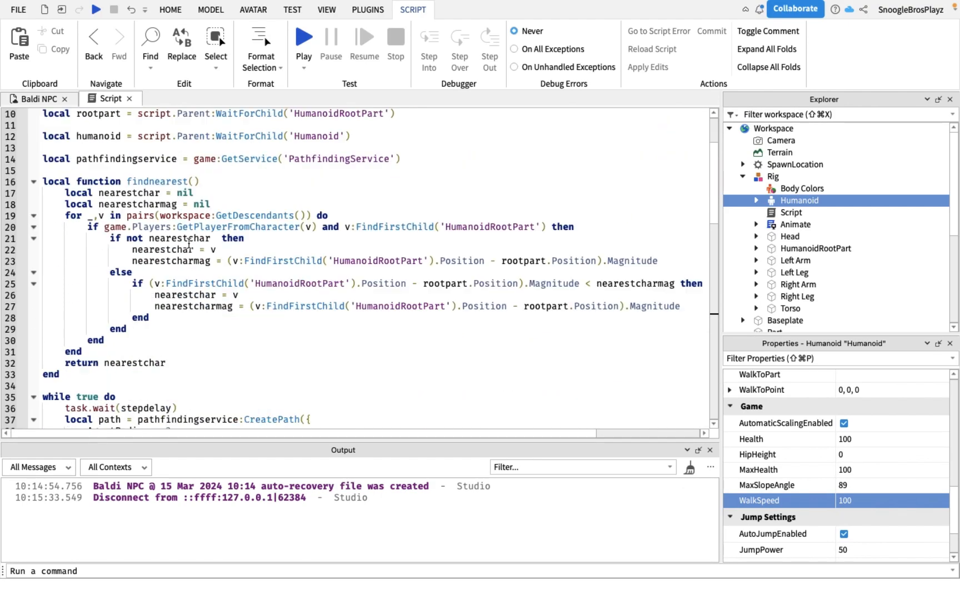
click(303, 40)
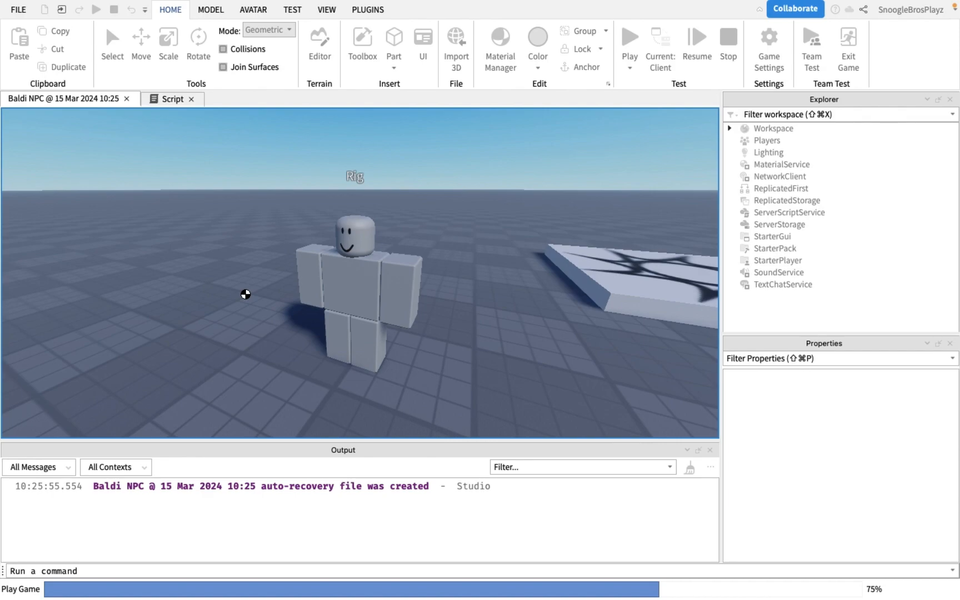
Step: Start a play test from the ribbon and let the game world load
click(630, 38)
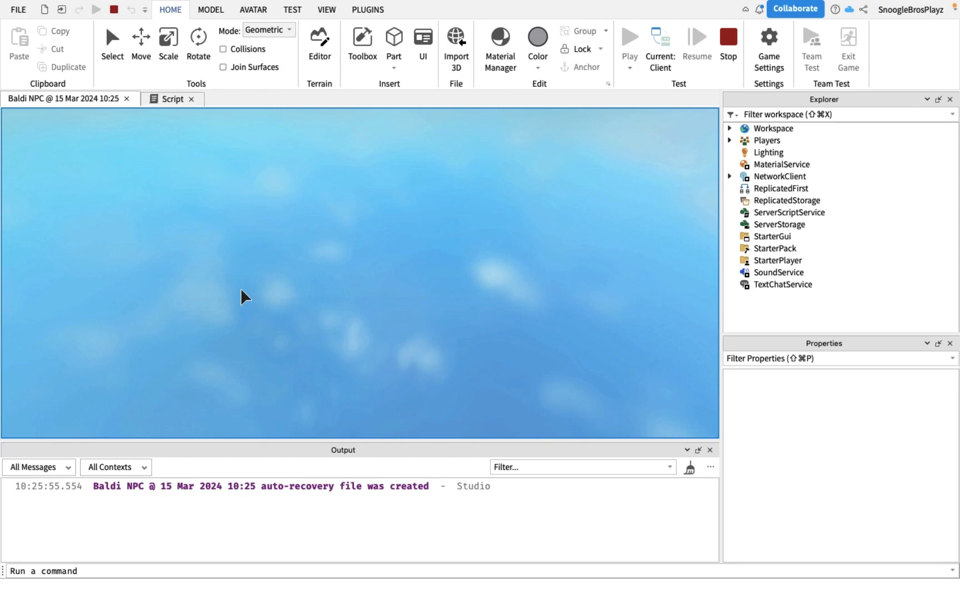
Step: Stop the play test and return to editing the place
click(628, 38)
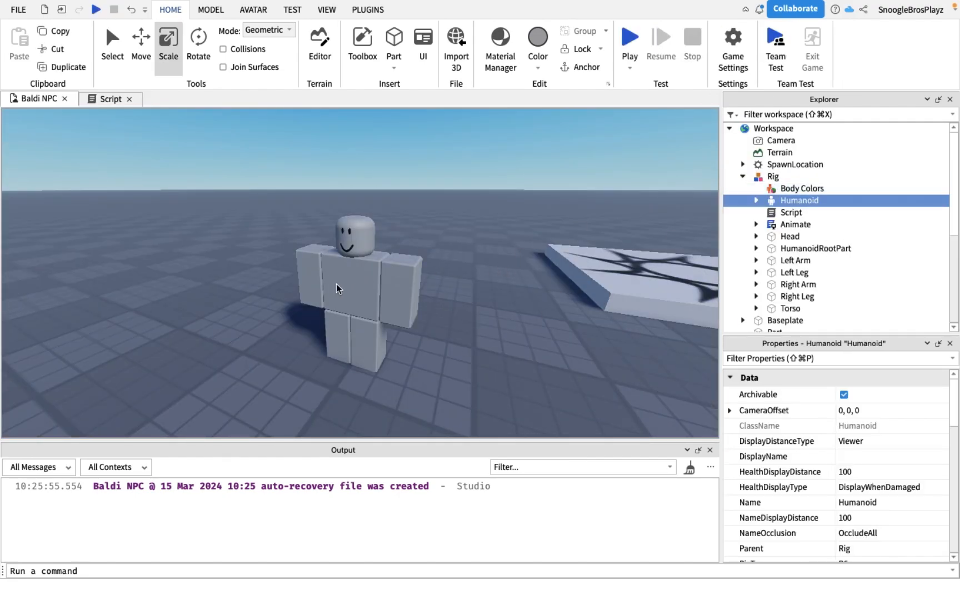
click(774, 177)
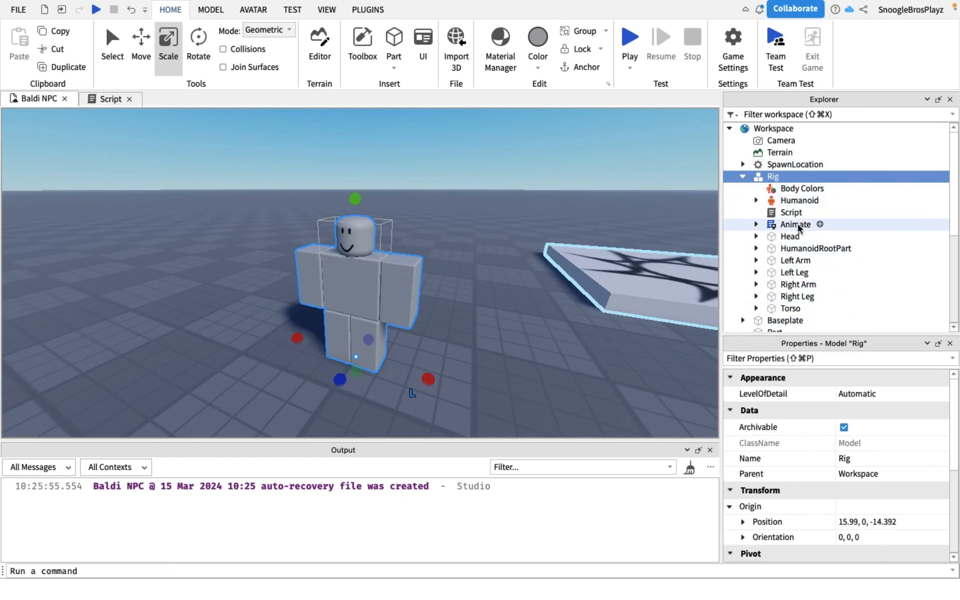
click(791, 235)
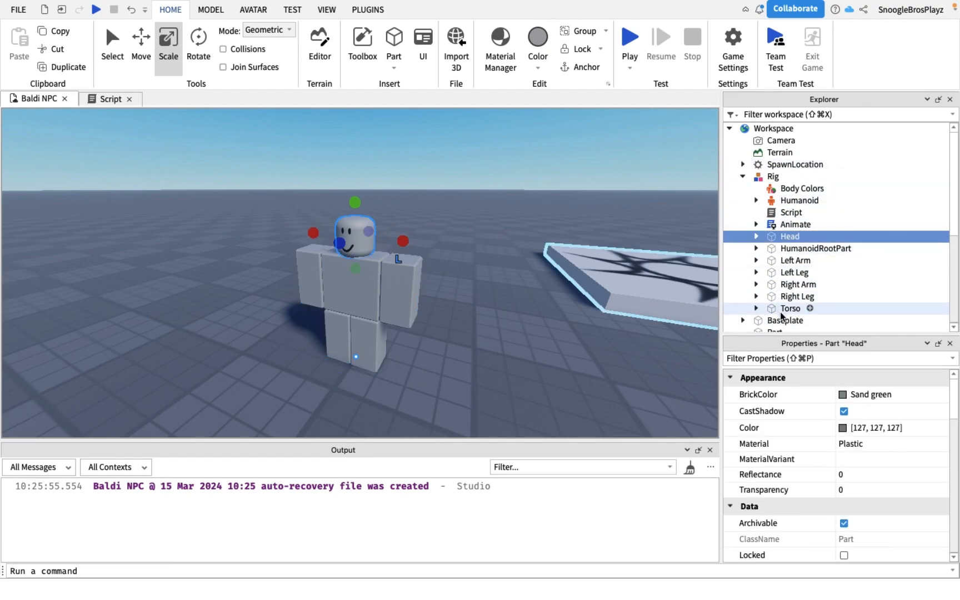